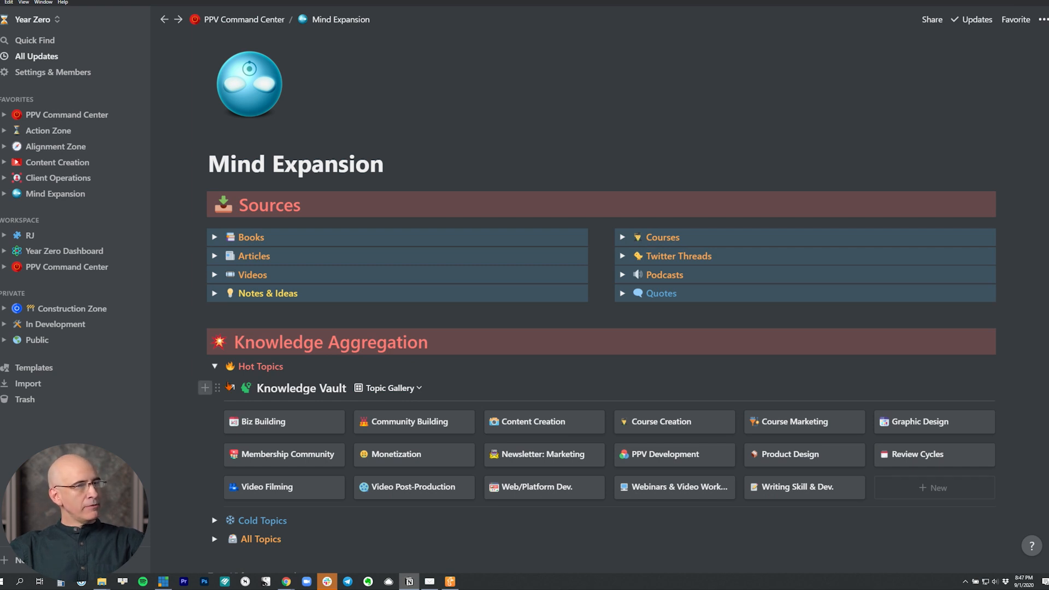
Expand and collapse the Notes & Ideas and Articles sections to preview their databases
{"action": "scroll", "scroll_direction": "up", "scroll_amount": 3}
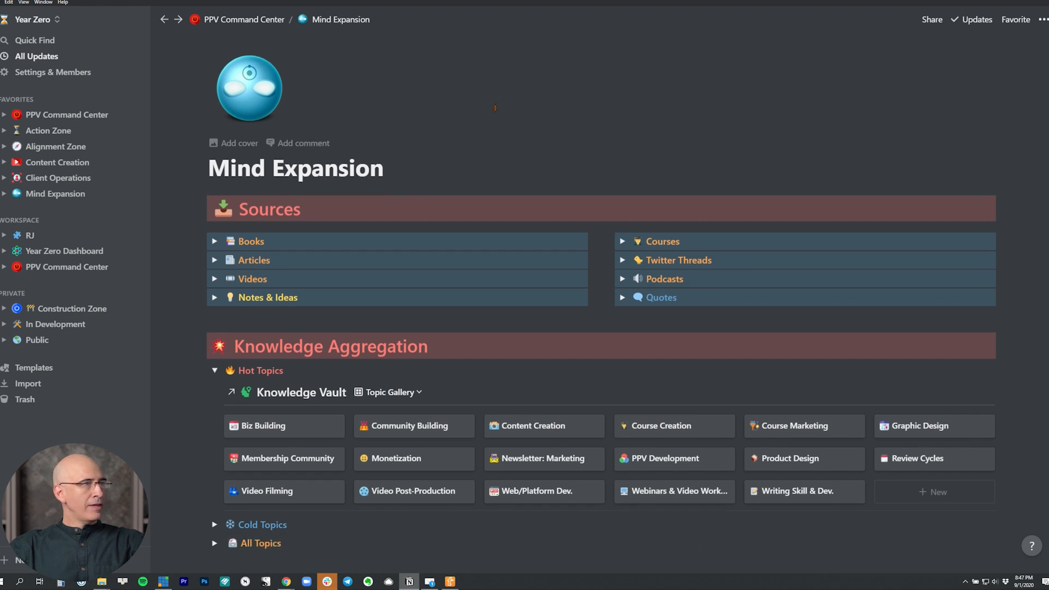
{"action": "scroll", "scroll_direction": "down", "scroll_amount": 3}
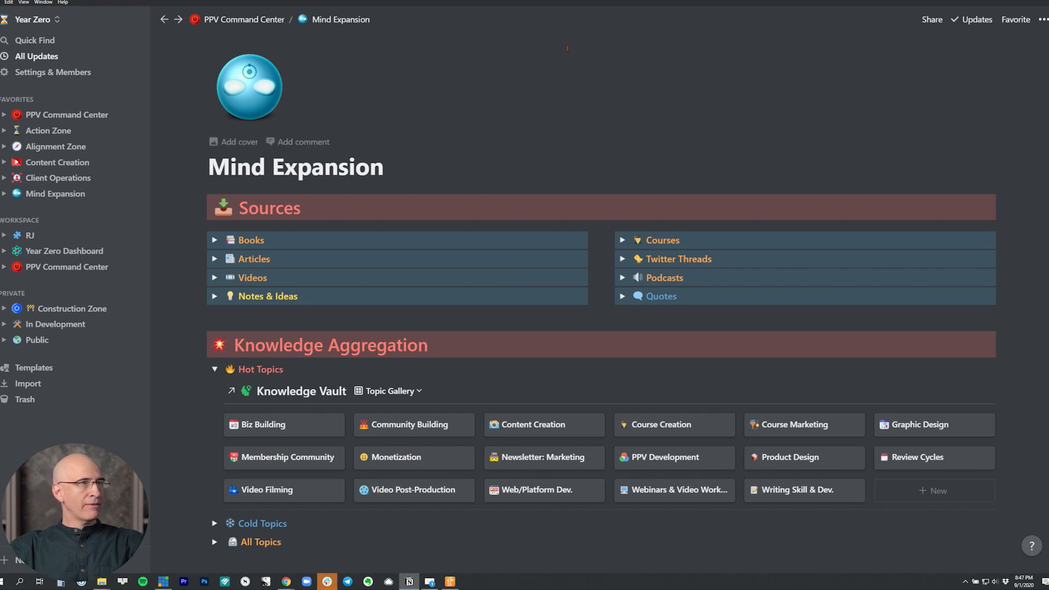
{"action": "scroll", "scroll_direction": "up", "scroll_amount": 3}
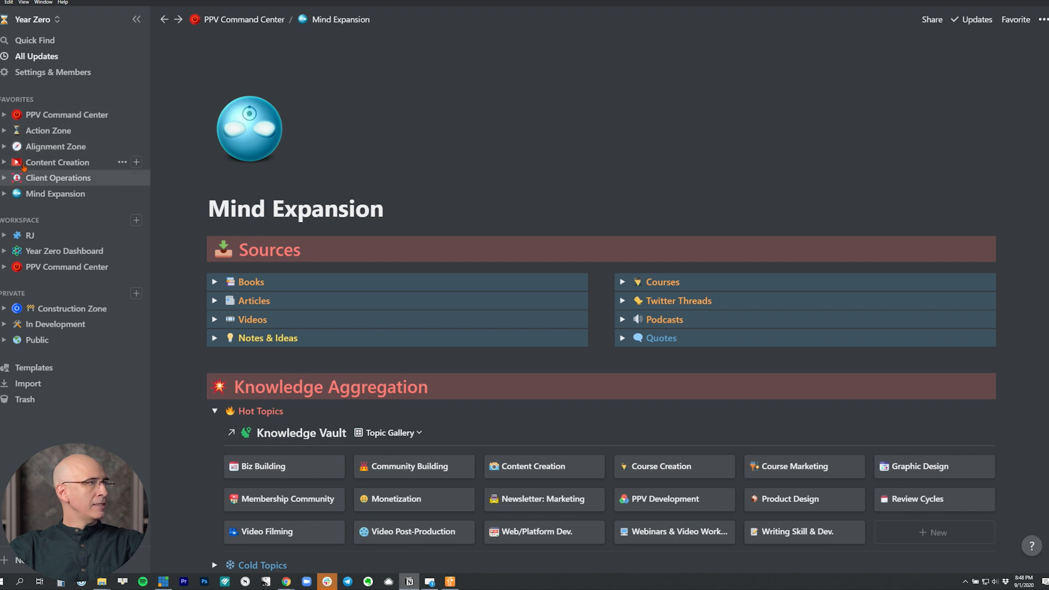
{"action": "mouse_move", "coordinate": [56, 145]}
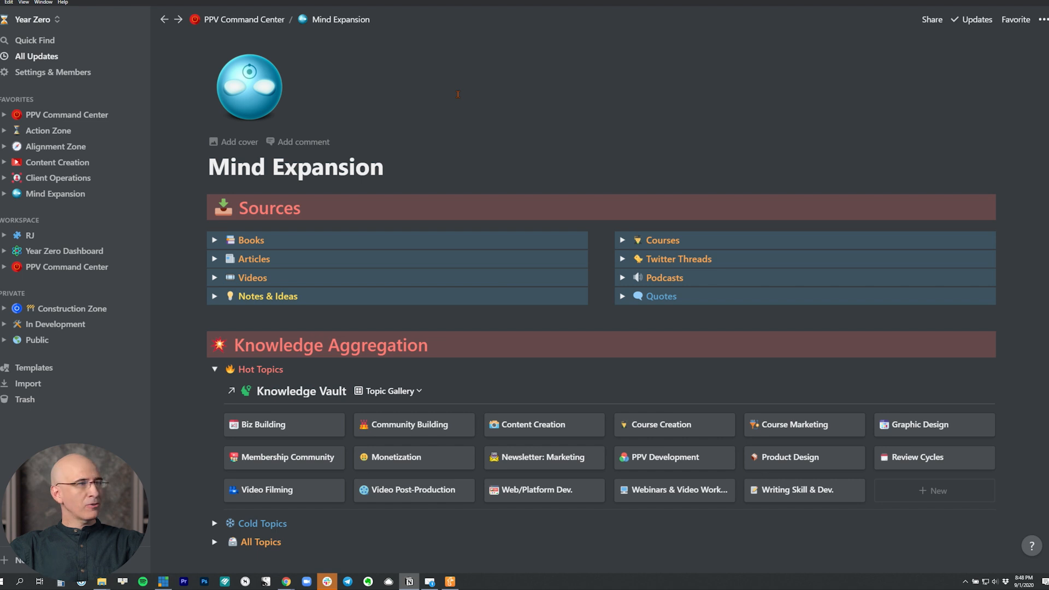
{"action": "mouse_move", "coordinate": [396, 239]}
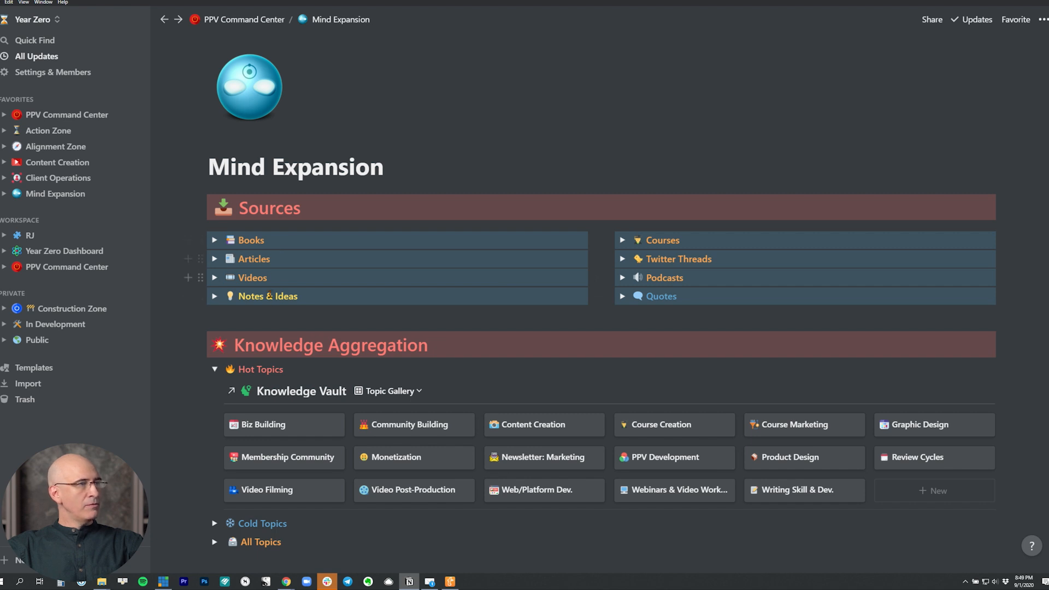
{"action": "mouse_move", "coordinate": [604, 277]}
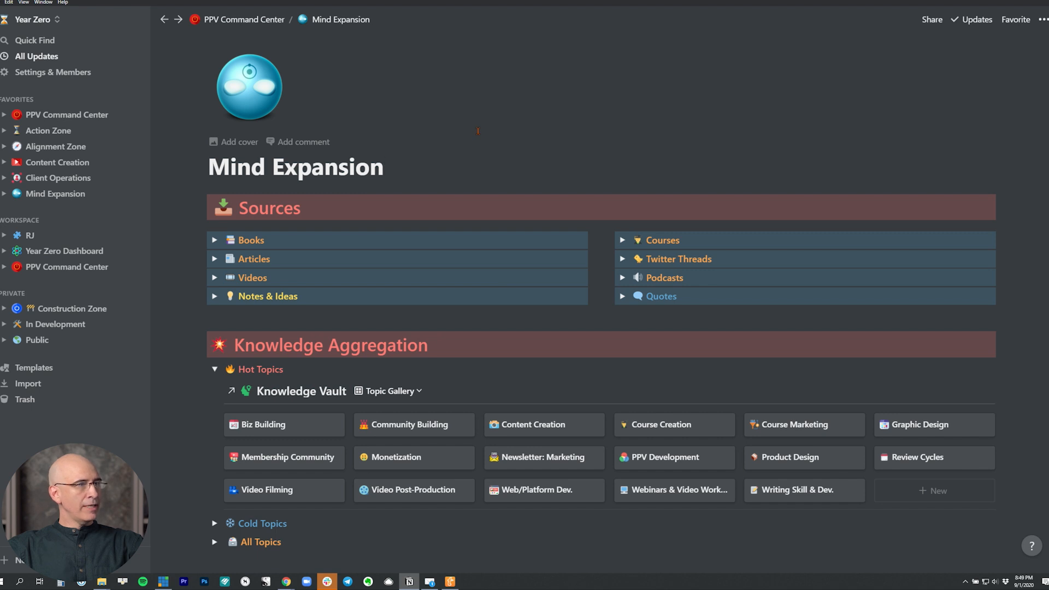
{"action": "mouse_move", "coordinate": [277, 280]}
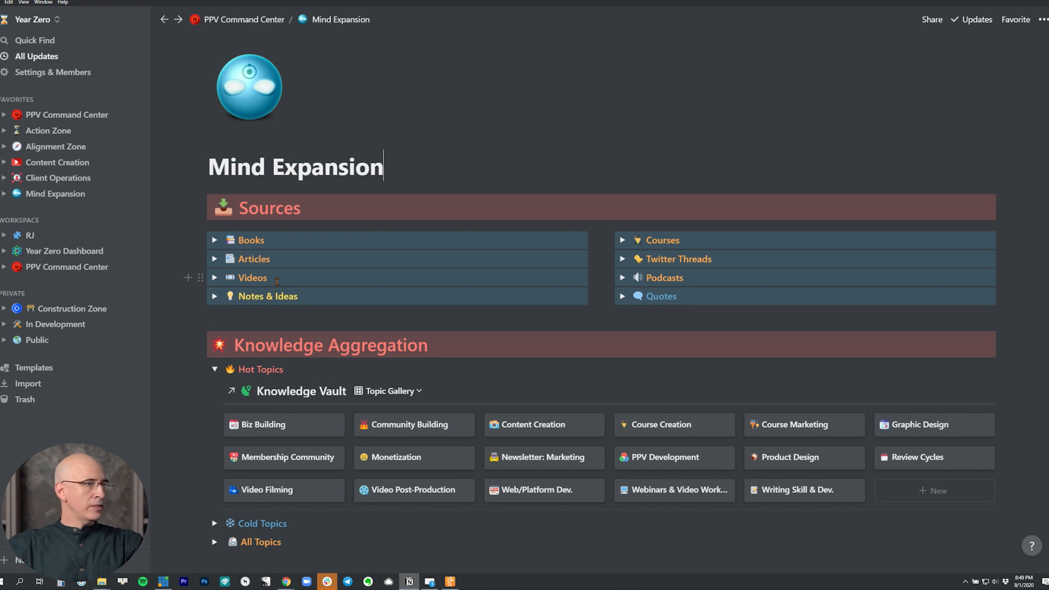
{"action": "left_click", "coordinate": [214, 296]}
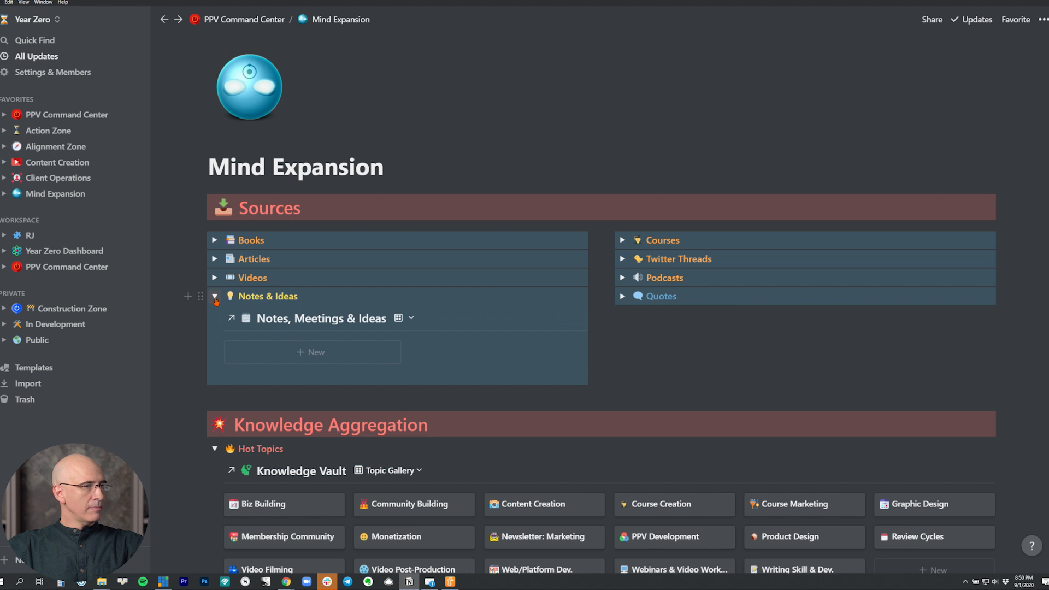
{"action": "left_click", "coordinate": [215, 296]}
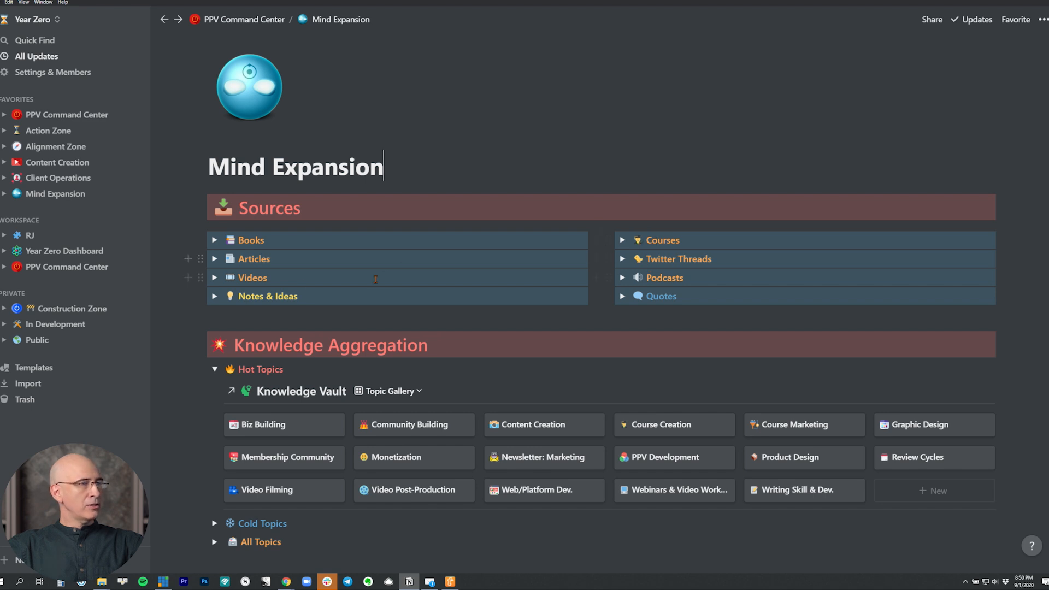
{"action": "mouse_move", "coordinate": [241, 239]}
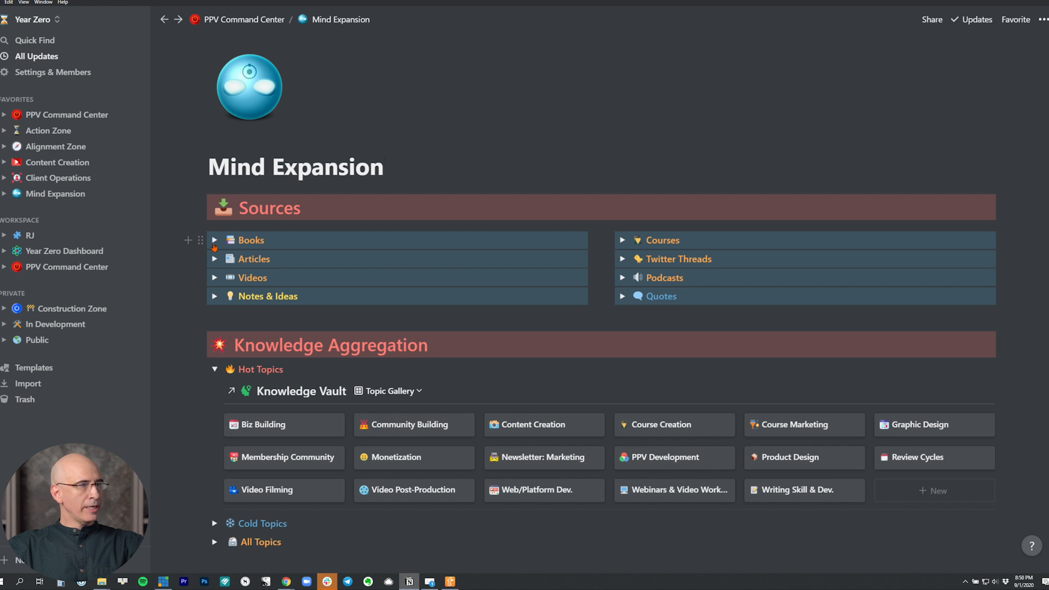
{"action": "left_click", "coordinate": [215, 259]}
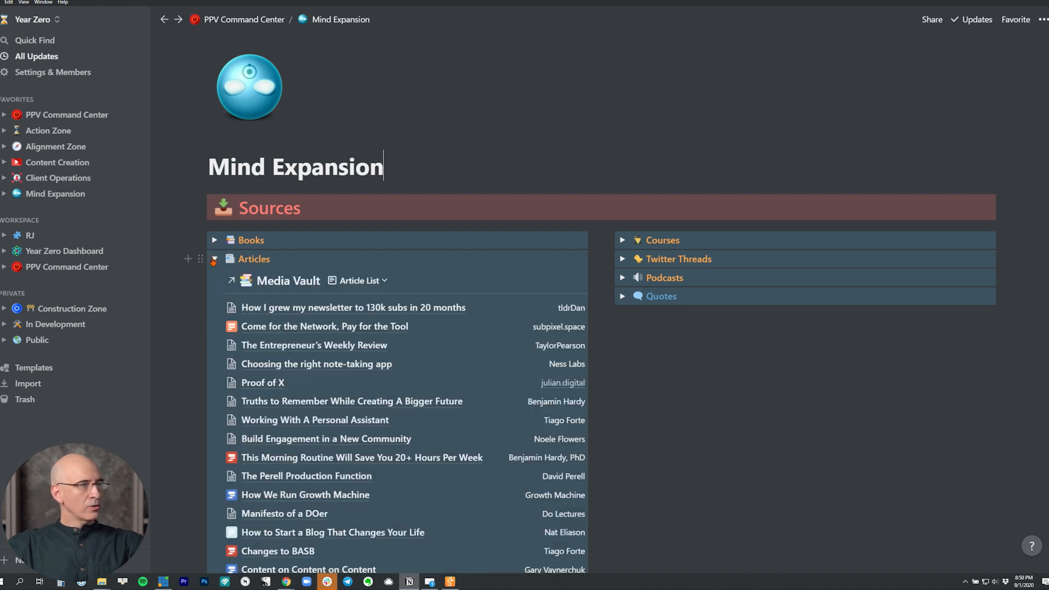
{"action": "left_click", "coordinate": [214, 258]}
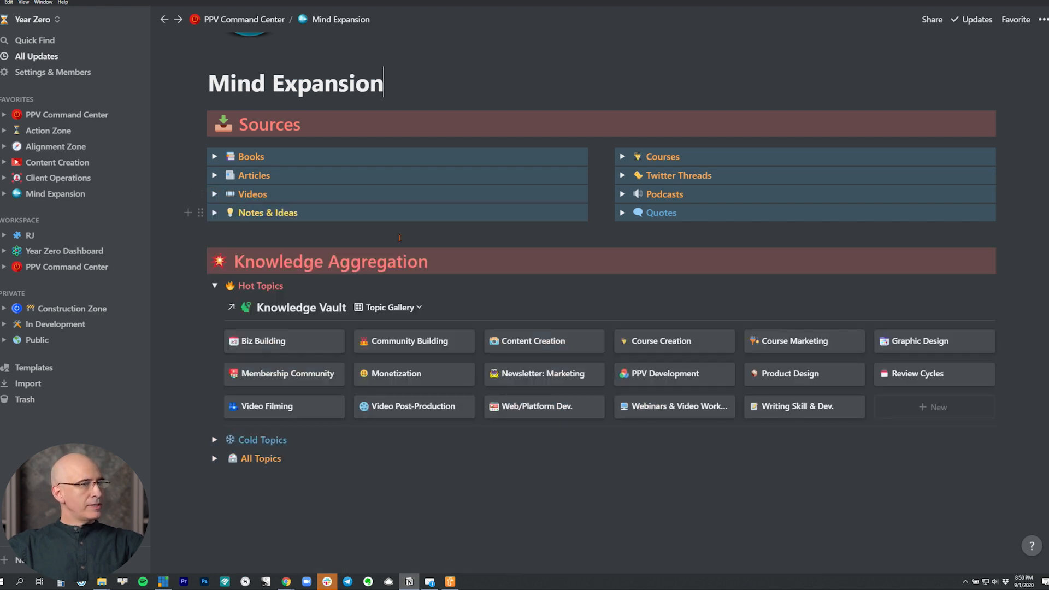
Toggle the Hot Topics, All Topics and Cold Topics galleries to compare them
{"action": "scroll", "scroll_direction": "up", "scroll_amount": 3}
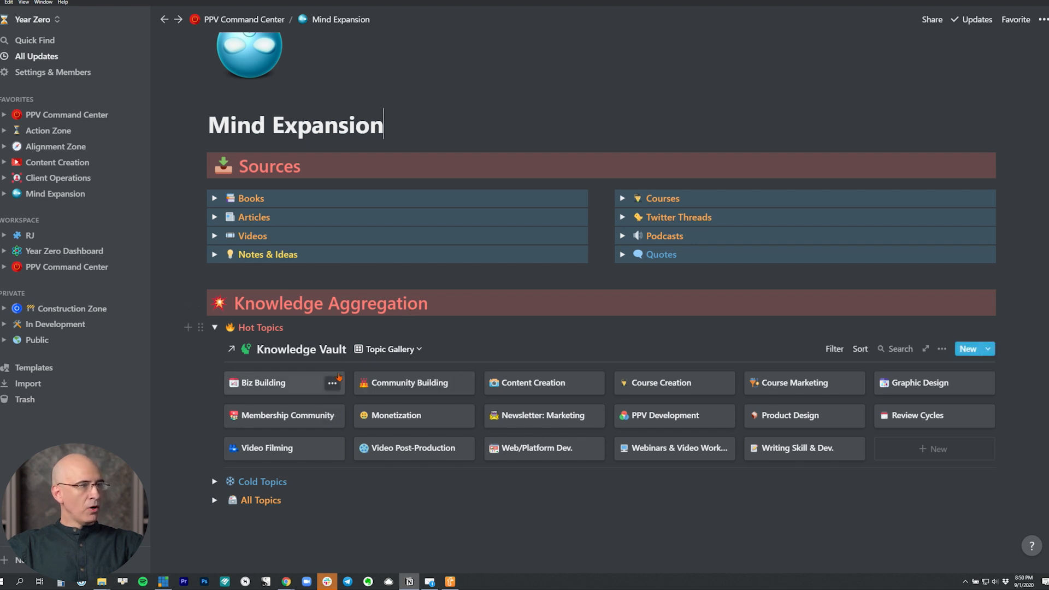
{"action": "left_click", "coordinate": [214, 327]}
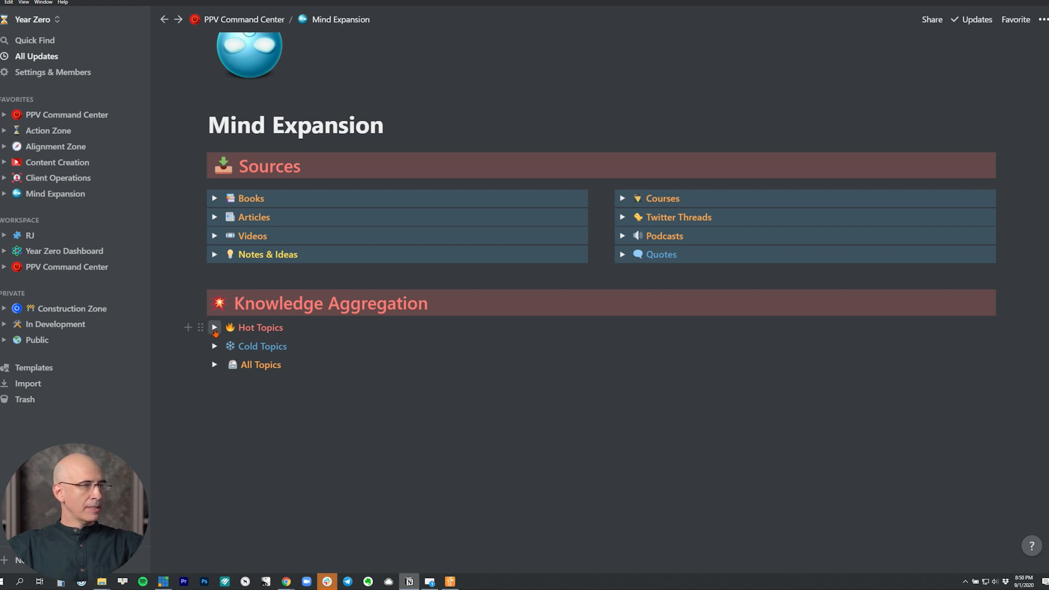
{"action": "left_click", "coordinate": [215, 327]}
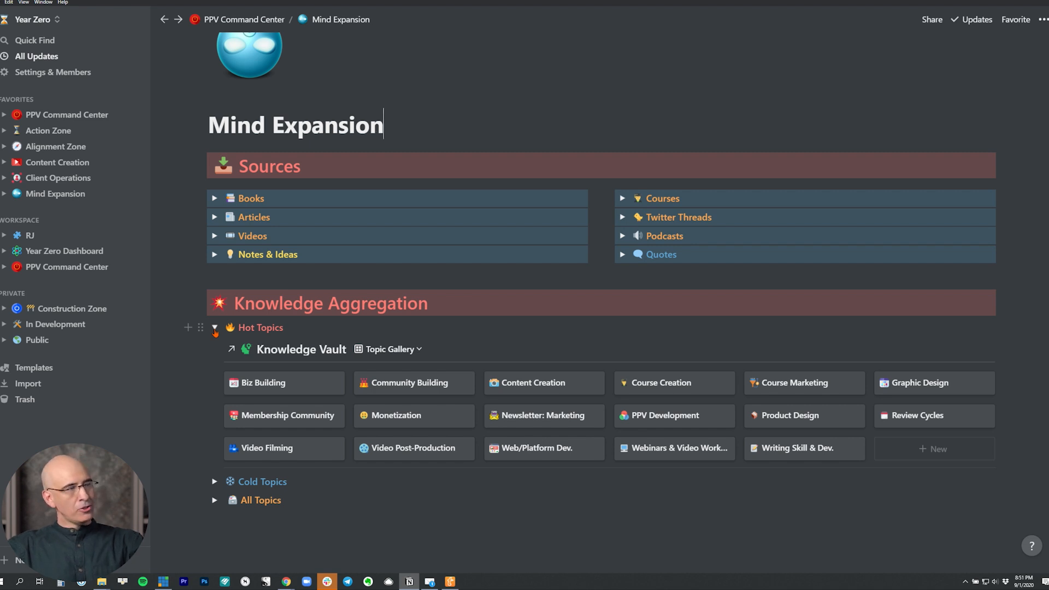
{"action": "left_click", "coordinate": [214, 327]}
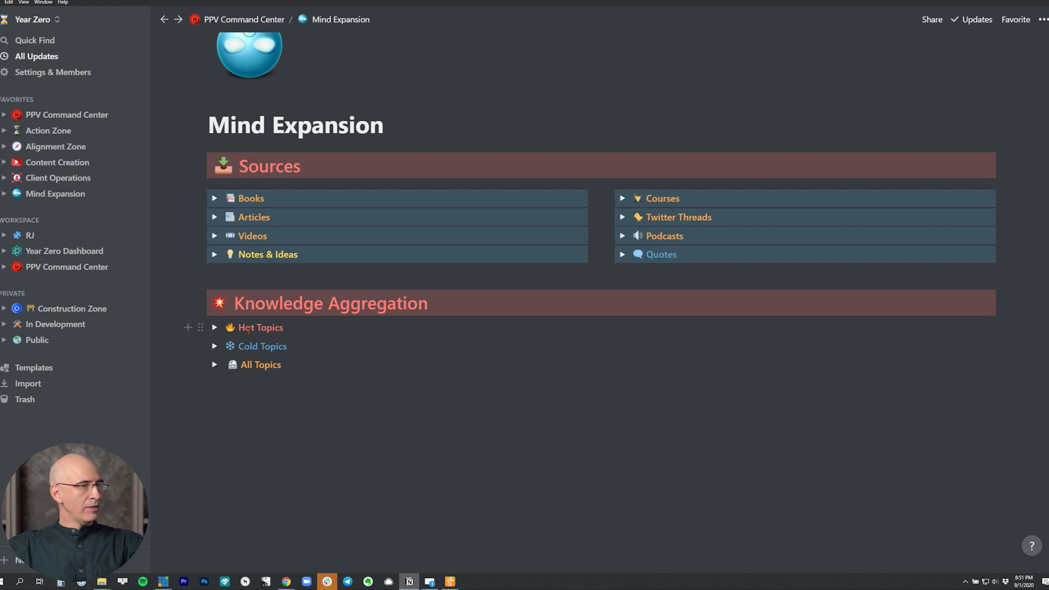
{"action": "left_click", "coordinate": [214, 364]}
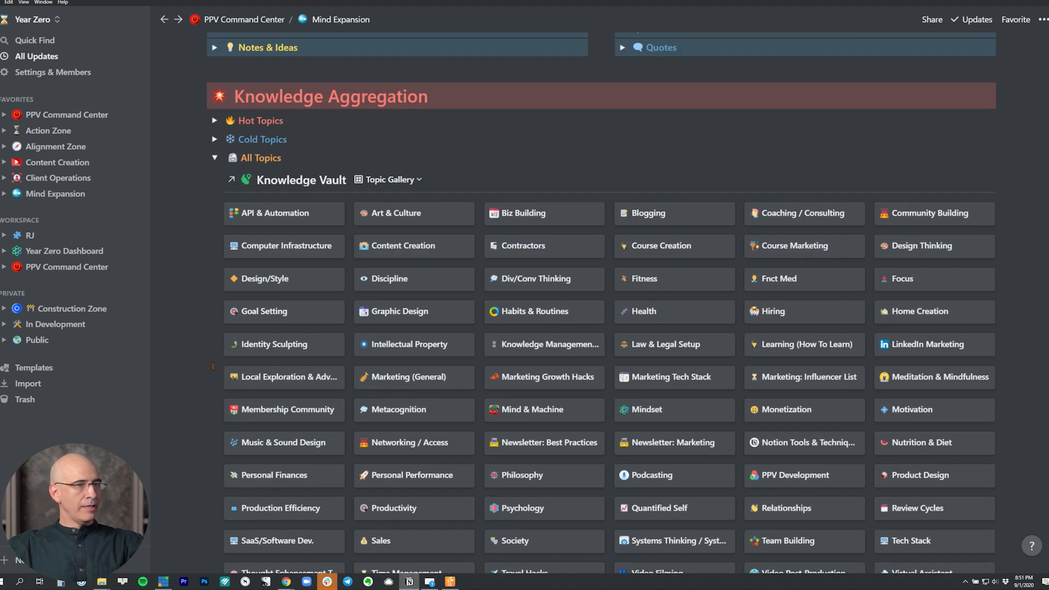
{"action": "scroll", "scroll_direction": "up", "scroll_amount": 3}
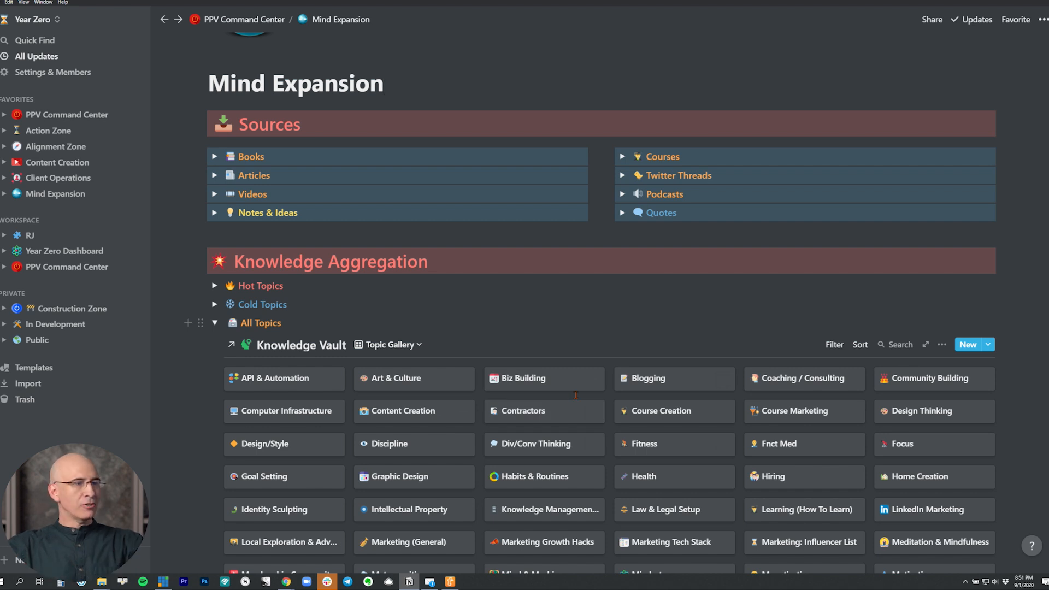
{"action": "mouse_move", "coordinate": [410, 411]}
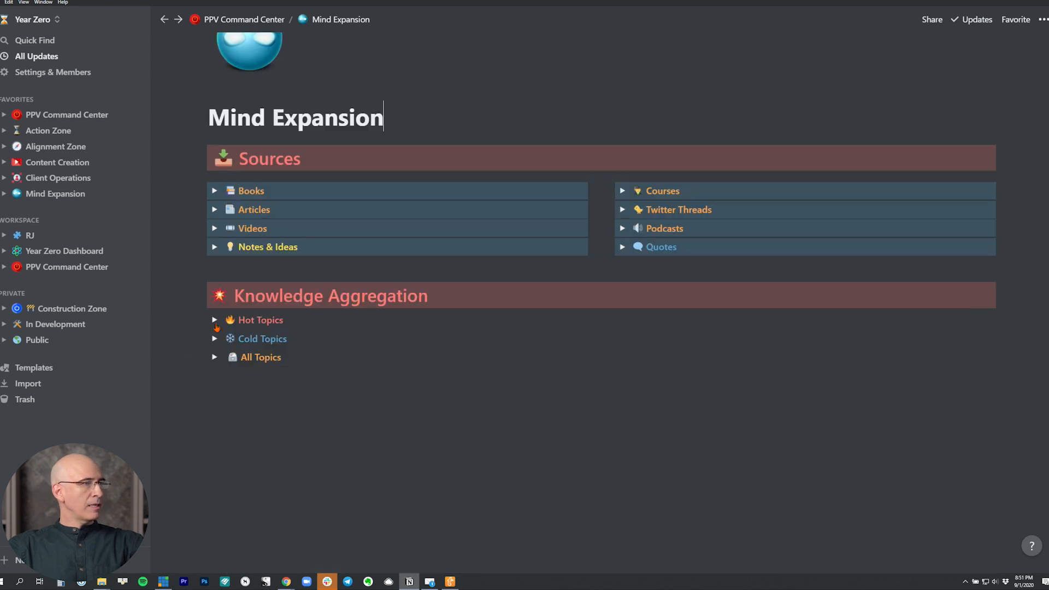
{"action": "left_click", "coordinate": [214, 319]}
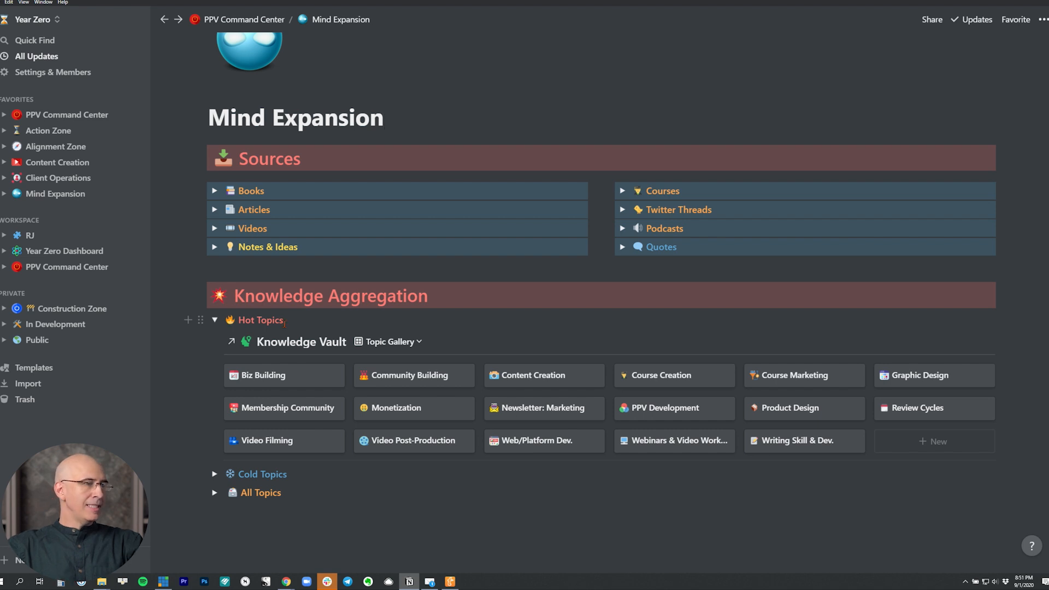
{"action": "scroll", "scroll_direction": "up", "scroll_amount": 3}
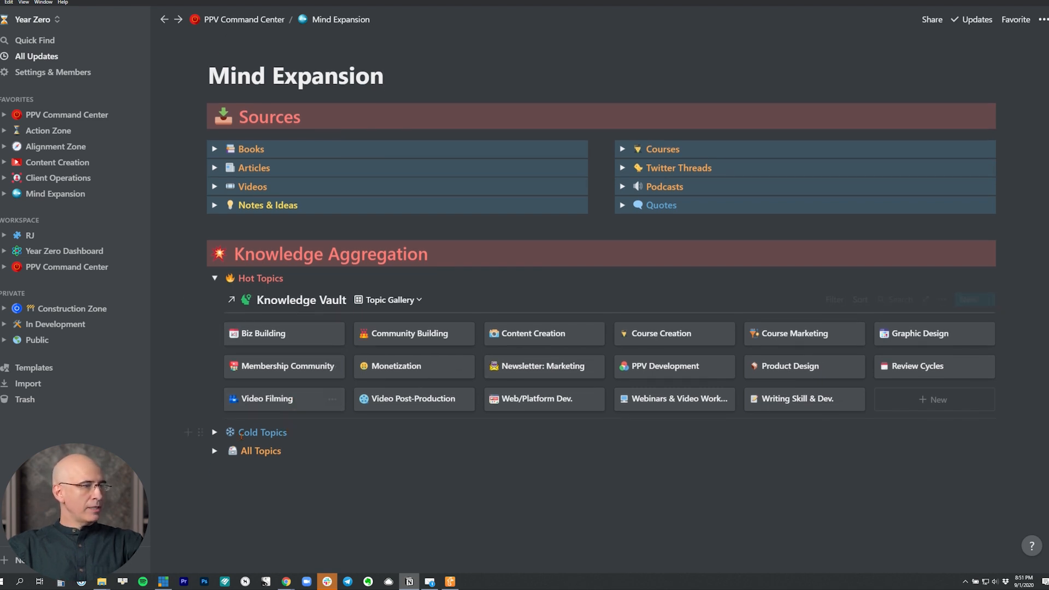
{"action": "left_click", "coordinate": [214, 450]}
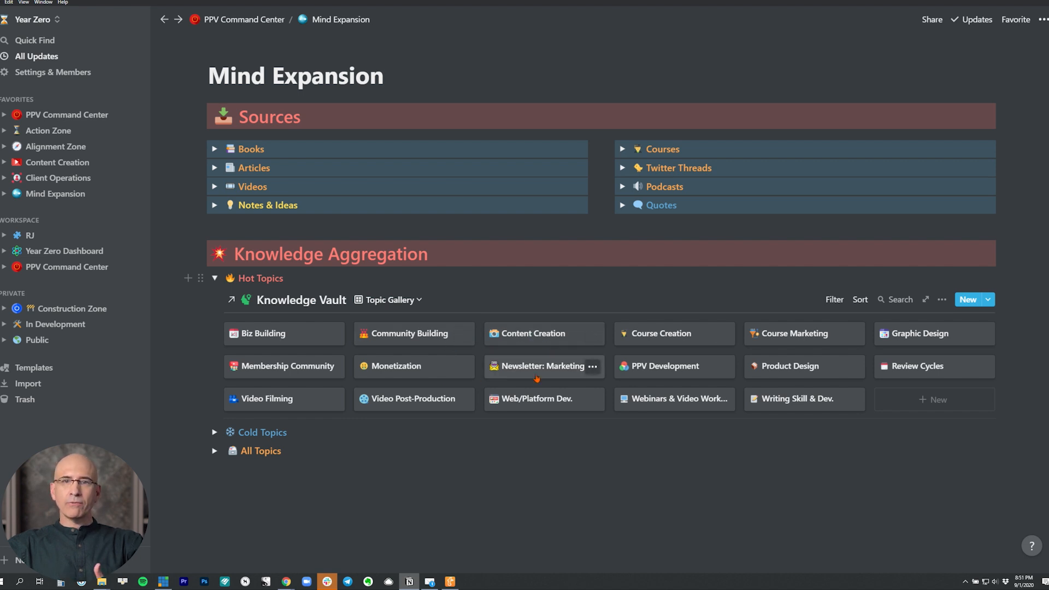
{"action": "left_click", "coordinate": [214, 432]}
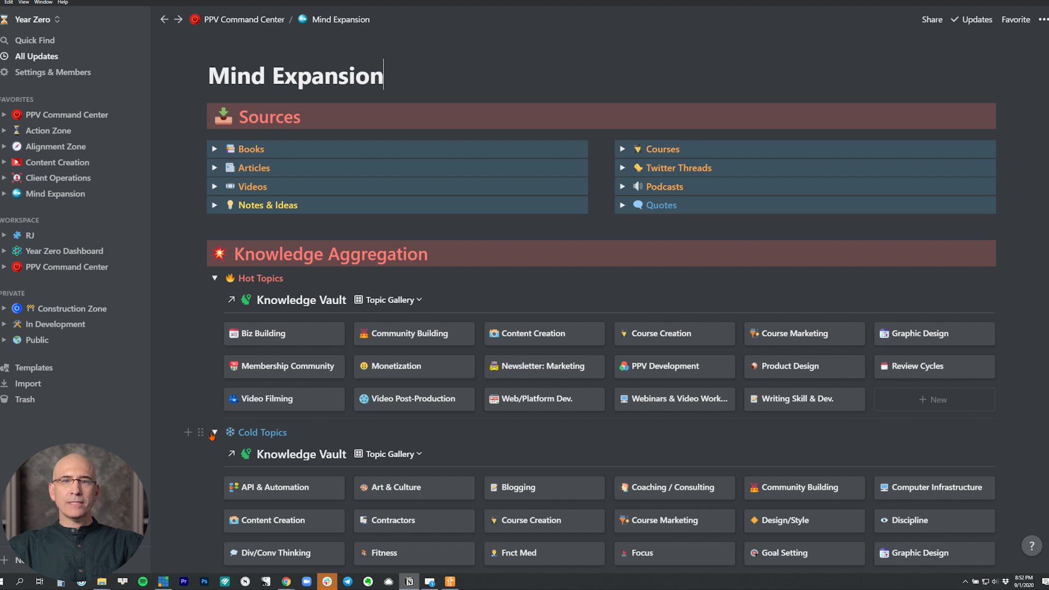
{"action": "scroll", "scroll_direction": "down", "scroll_amount": 3}
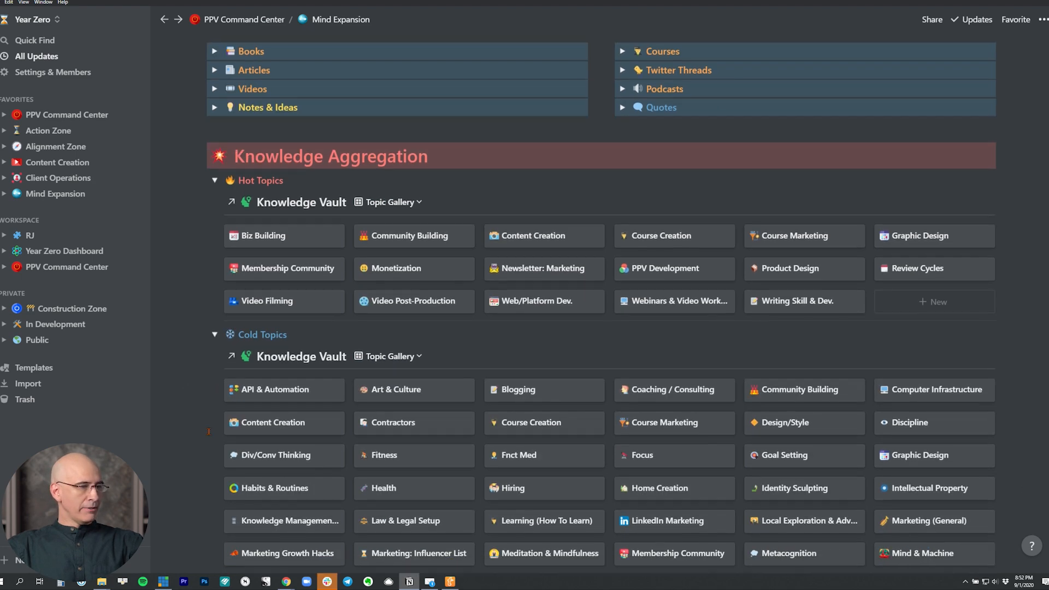
{"action": "scroll", "scroll_direction": "up", "scroll_amount": 3}
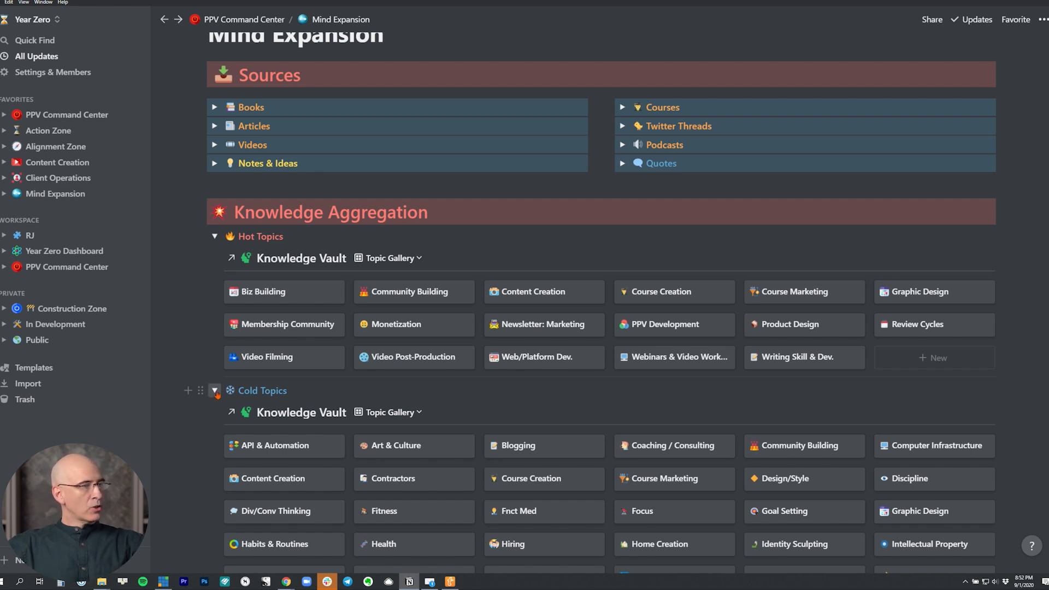
{"action": "scroll", "scroll_direction": "down", "scroll_amount": 3}
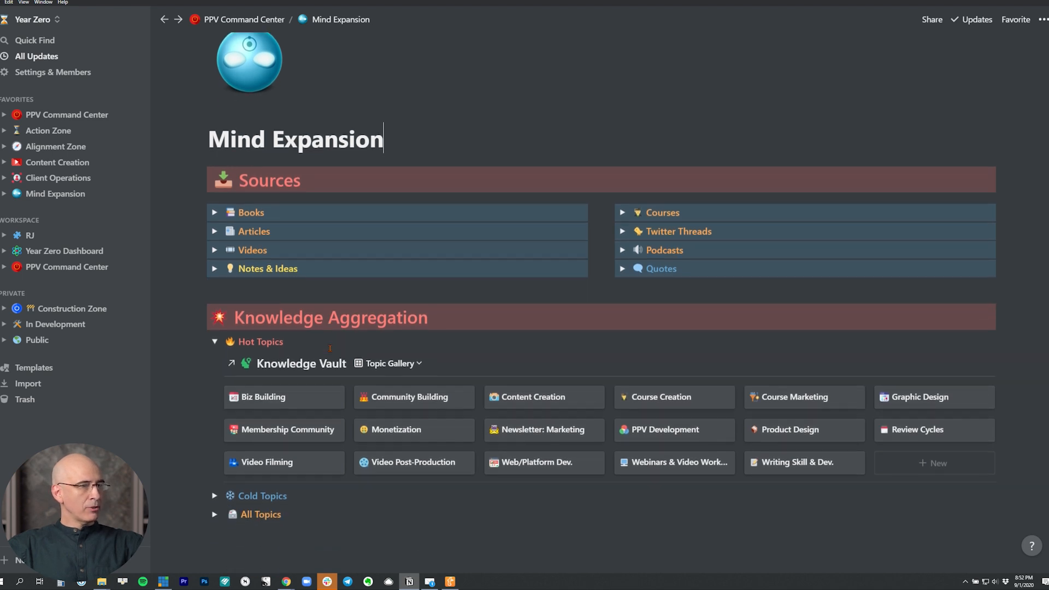
{"action": "scroll", "scroll_direction": "up", "scroll_amount": 3}
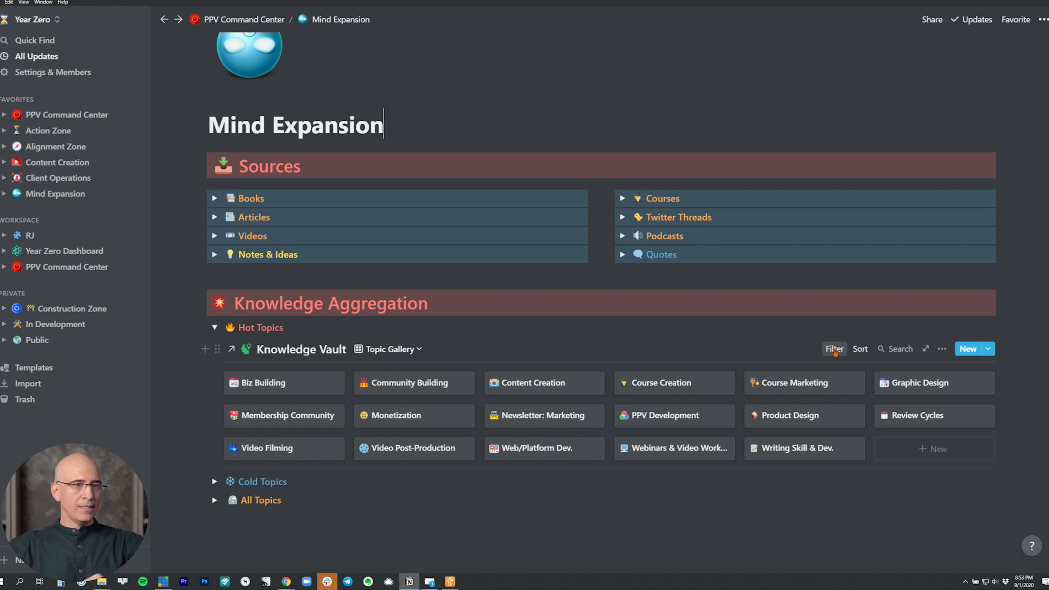
View the Hot Topics filter conditions and their property options, then open Product Design
{"action": "left_click", "coordinate": [834, 349]}
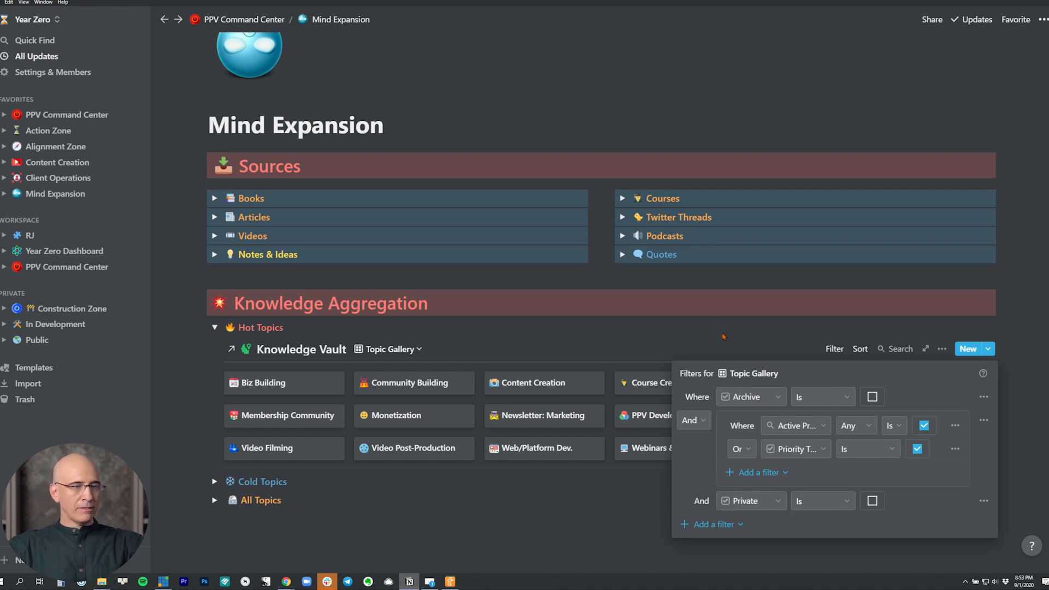
{"action": "mouse_move", "coordinate": [619, 460]}
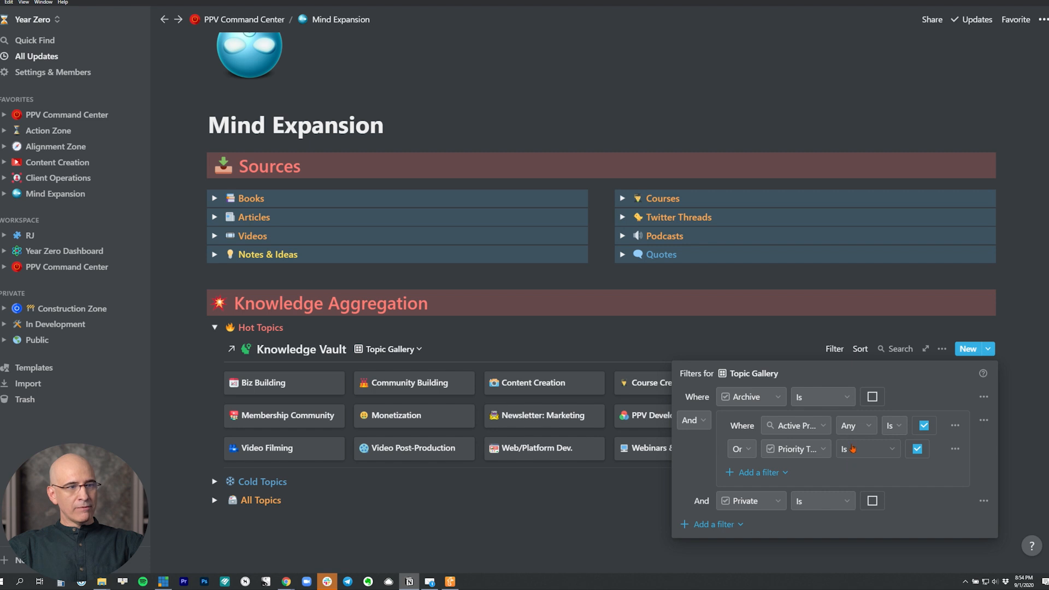
{"action": "left_click", "coordinate": [749, 397]}
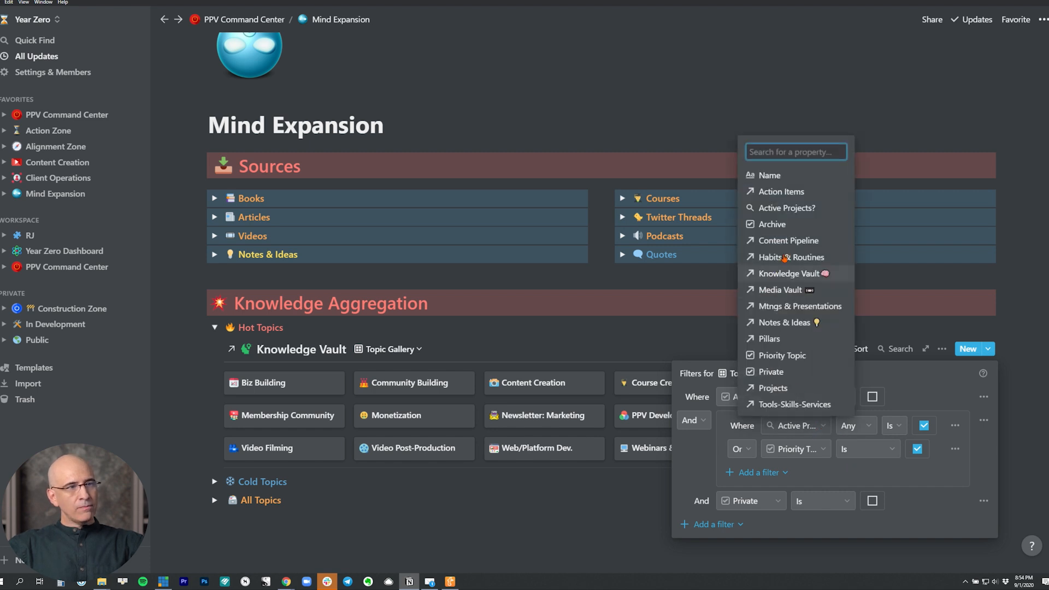
{"action": "left_click", "coordinate": [770, 224]}
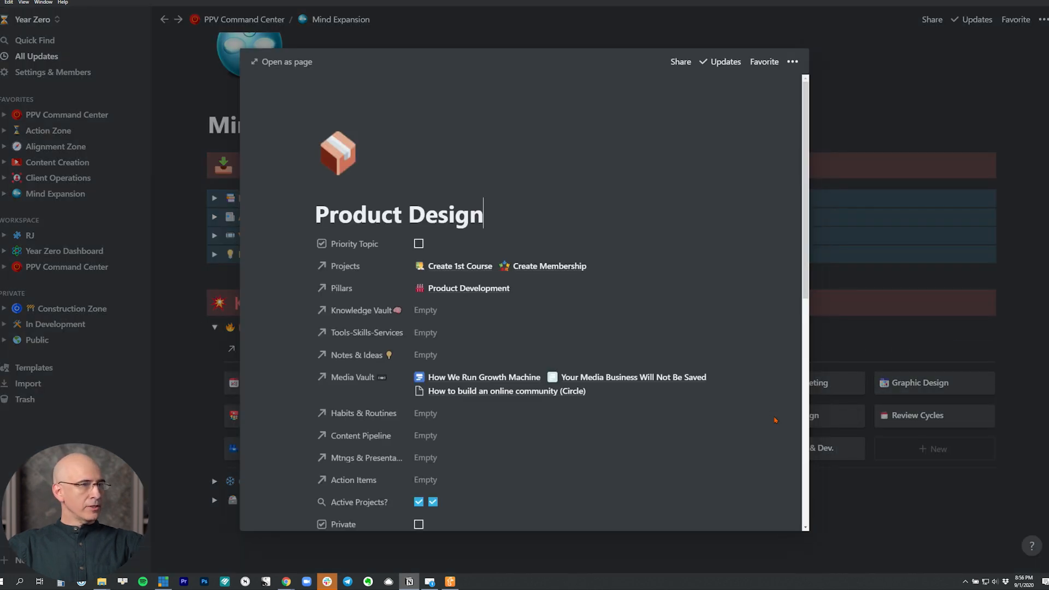
{"action": "mouse_move", "coordinate": [359, 266]}
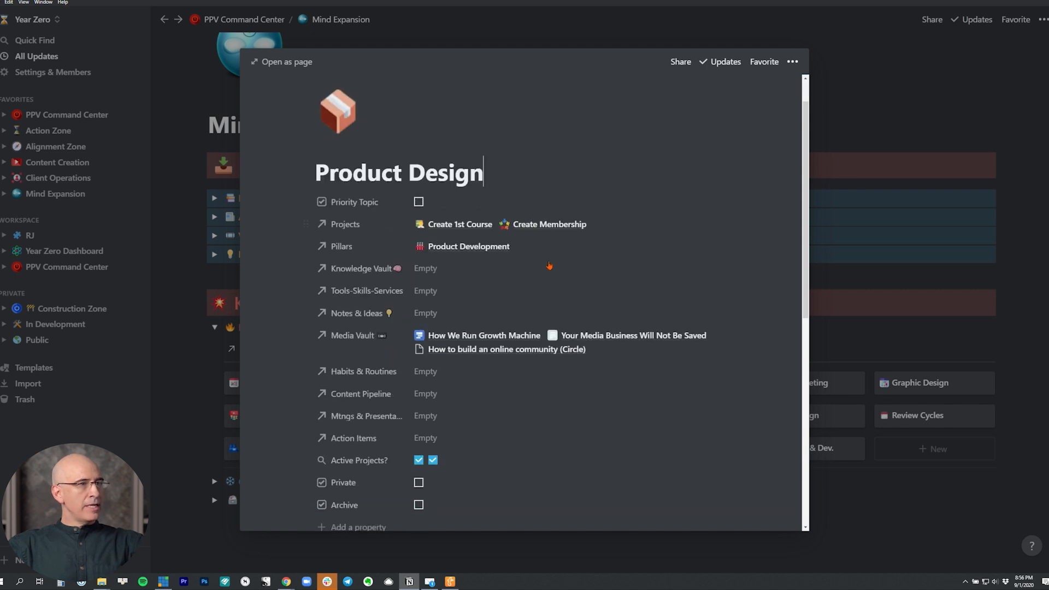
{"action": "mouse_move", "coordinate": [355, 460]}
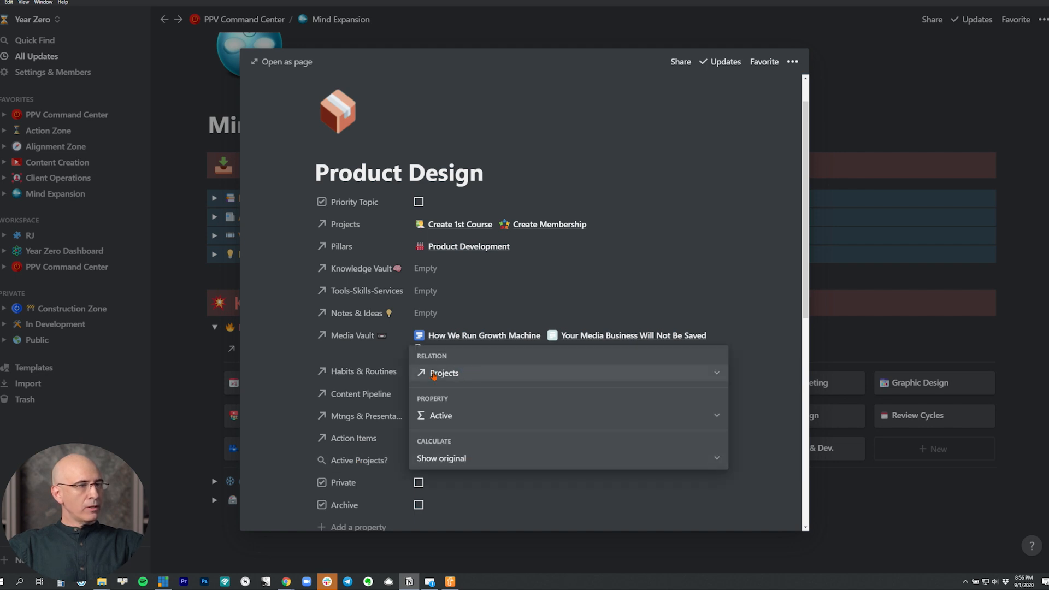
{"action": "mouse_move", "coordinate": [474, 415]}
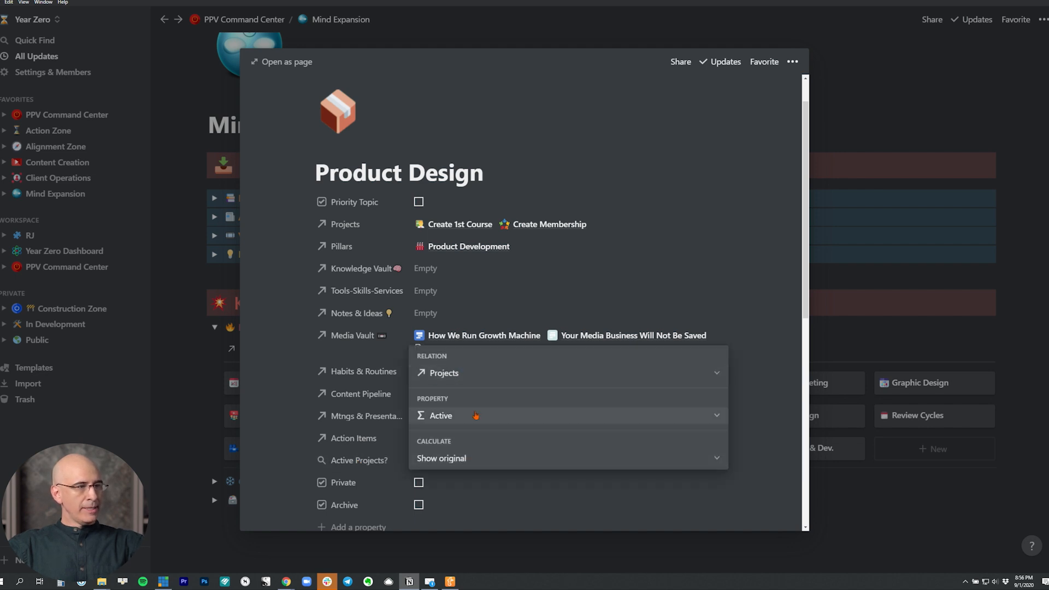
{"action": "mouse_move", "coordinate": [465, 415]}
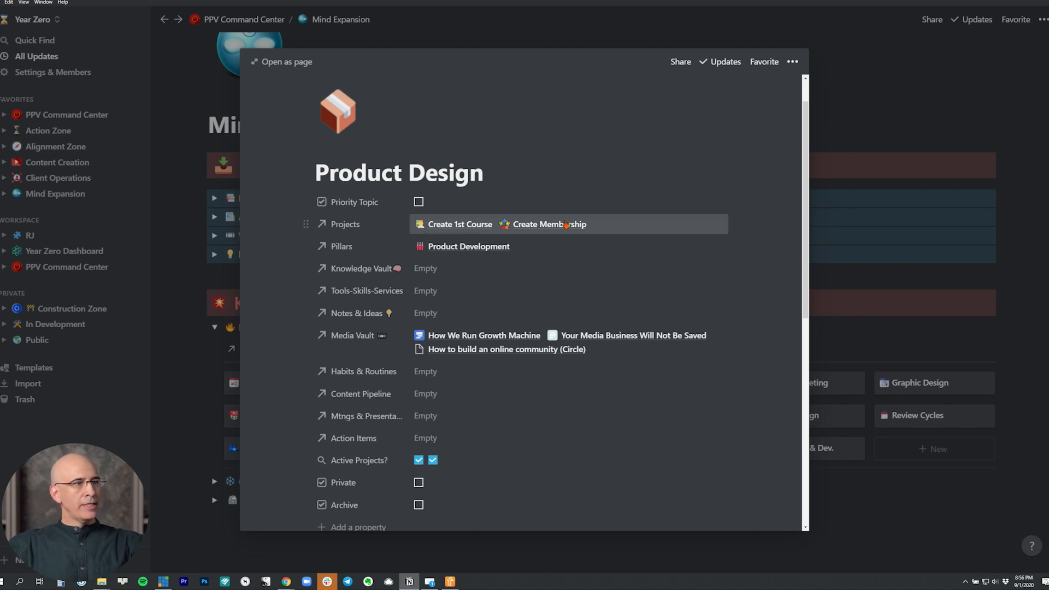
{"action": "mouse_move", "coordinate": [452, 466]}
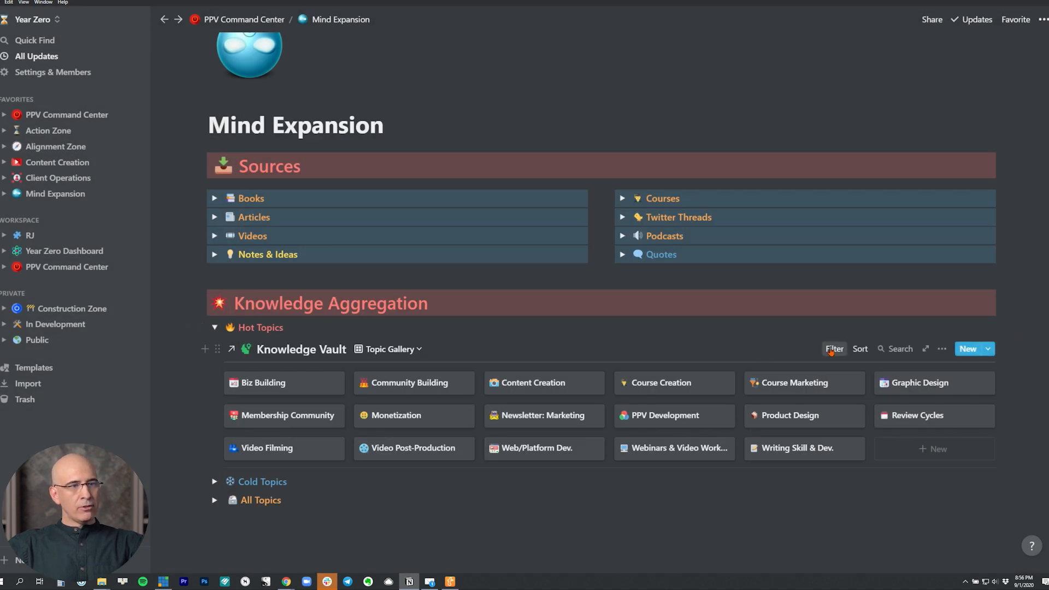
Reopen Product Design to show Create 1st Course and Create Membership as Active projects
{"action": "left_click", "coordinate": [834, 349]}
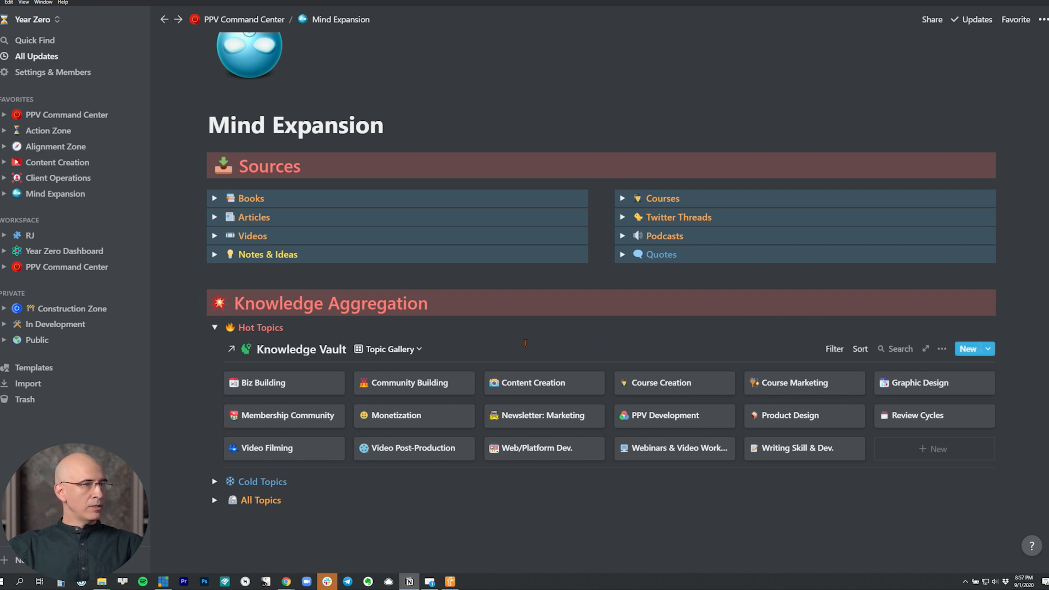
{"action": "left_click", "coordinate": [790, 414]}
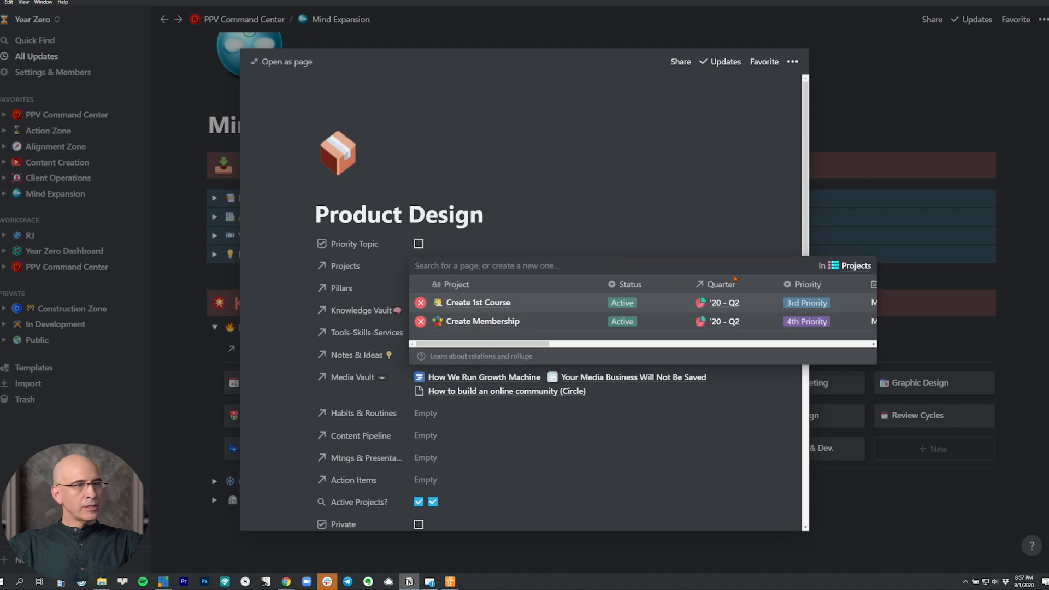
Open New Website & Re-Branding from the Projects database and inspect its Active formula
{"action": "left_click", "coordinate": [855, 266]}
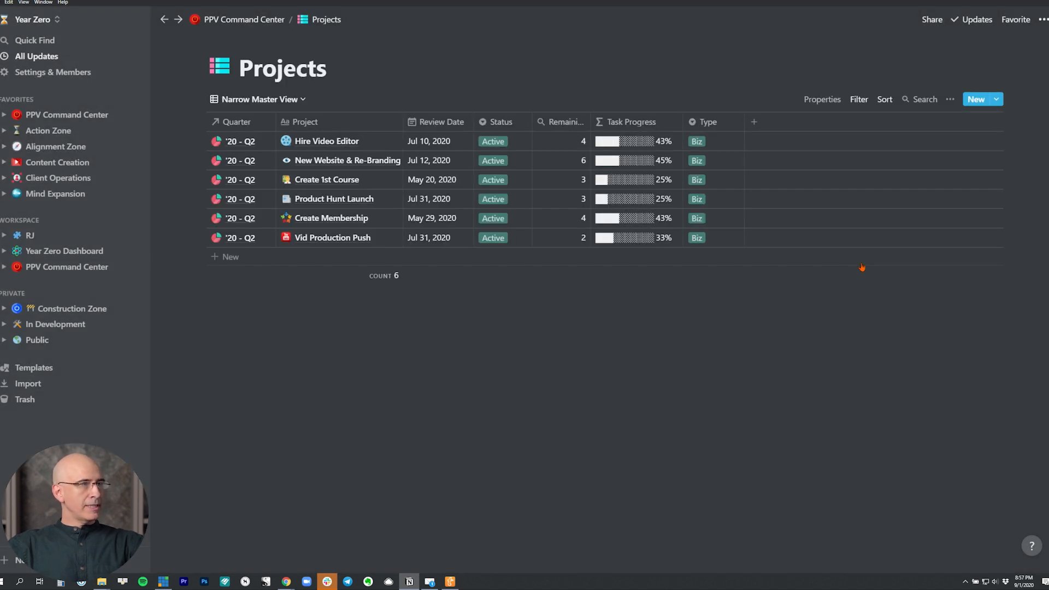
{"action": "left_click", "coordinate": [858, 99]}
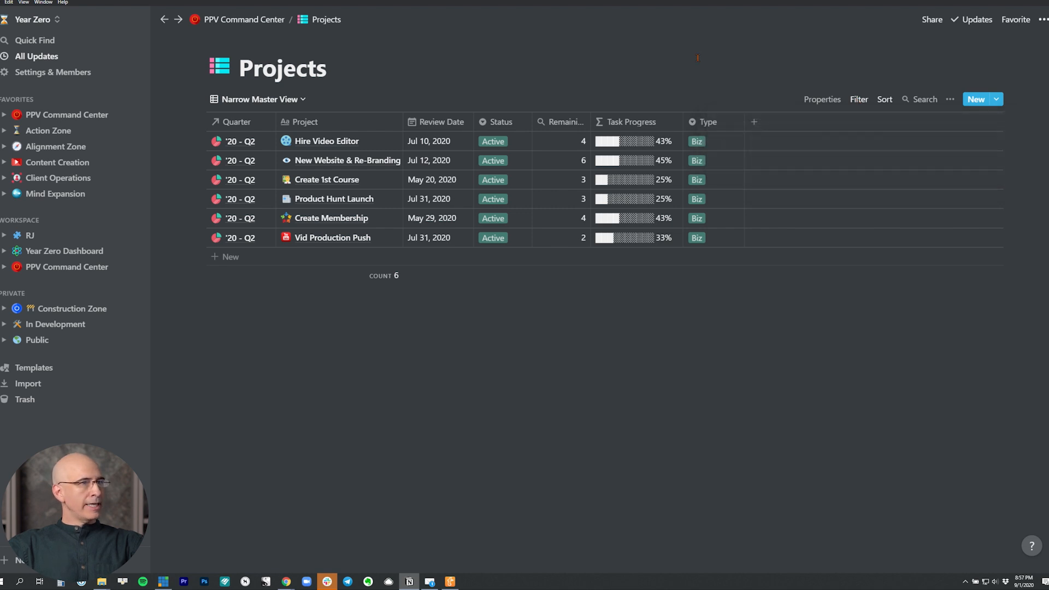
{"action": "mouse_move", "coordinate": [382, 161]}
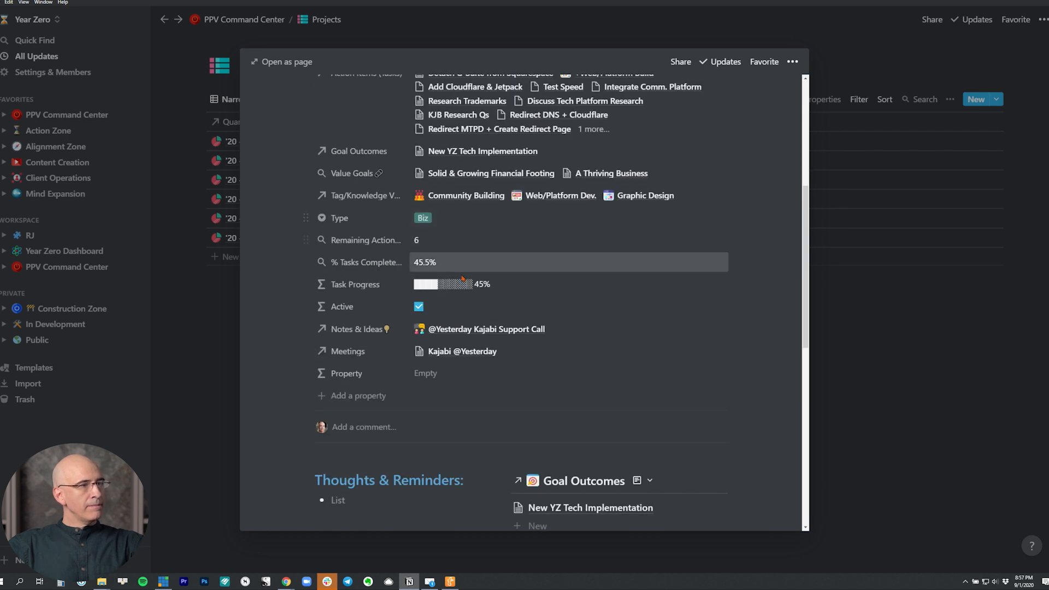
{"action": "left_click", "coordinate": [419, 307]}
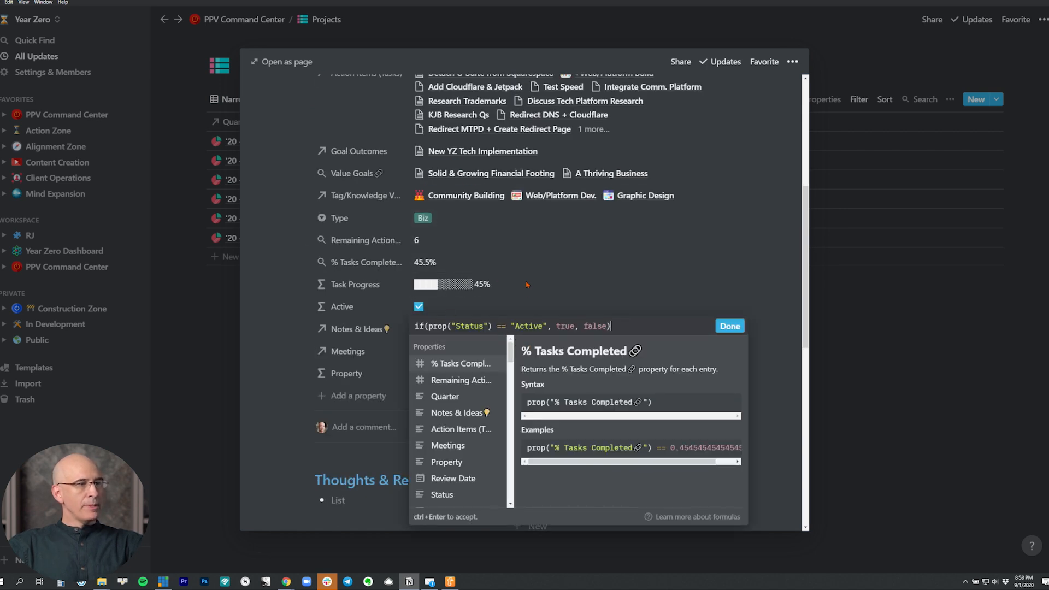
{"action": "left_click", "coordinate": [729, 326]}
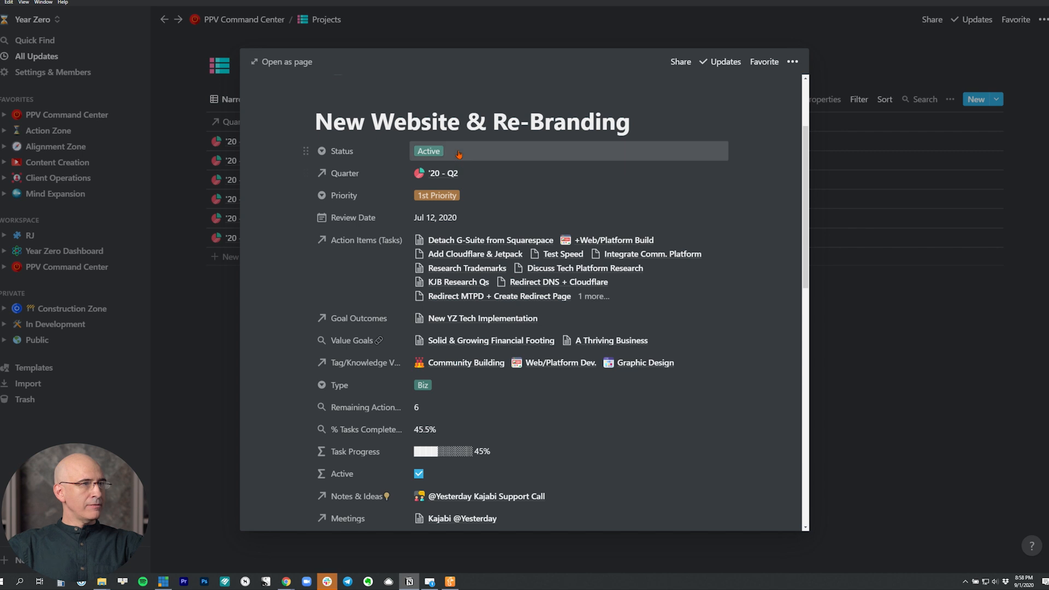
Review the project's Status options, close the formula unchanged and return to Product Design
{"action": "left_click", "coordinate": [428, 151]}
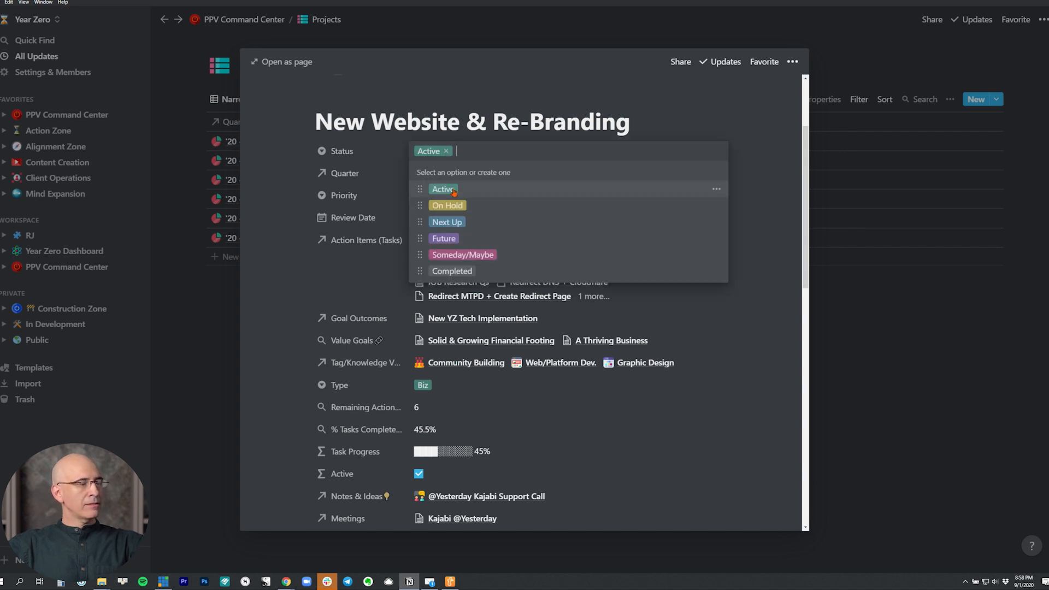
{"action": "mouse_move", "coordinate": [759, 142]}
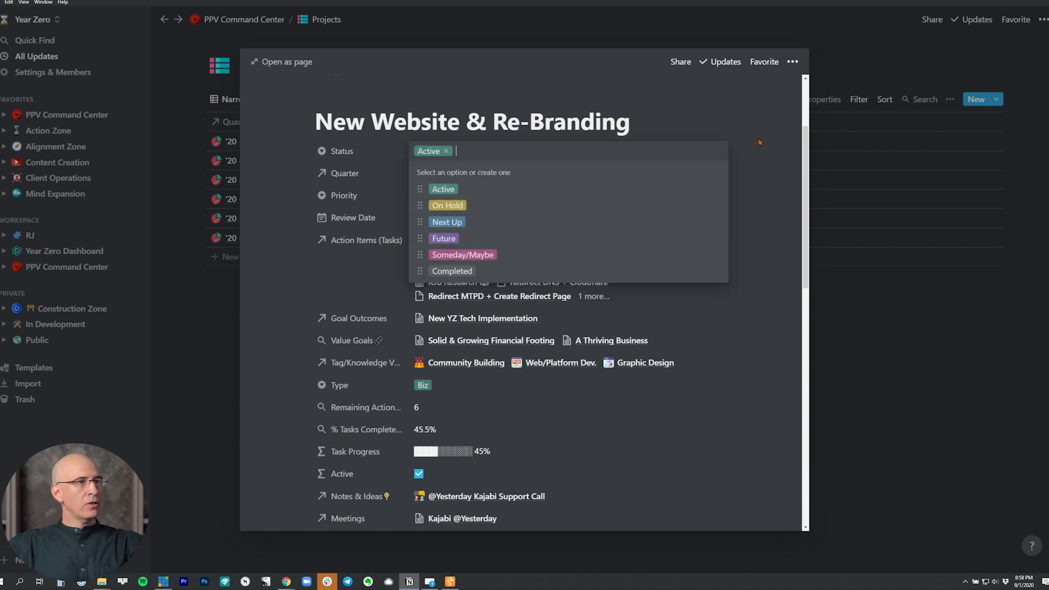
{"action": "left_click", "coordinate": [442, 188]}
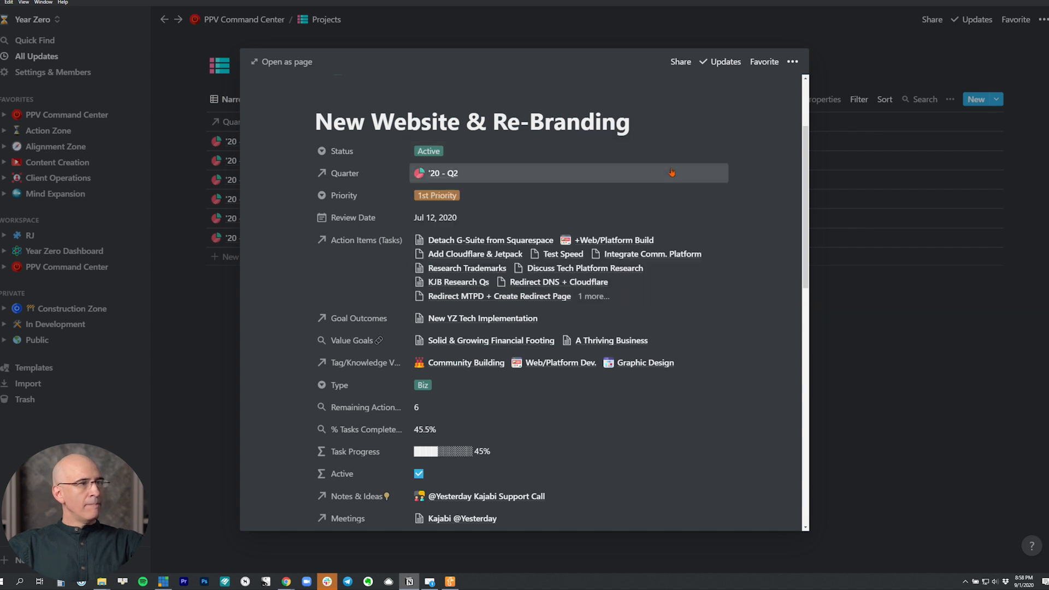
{"action": "scroll", "scroll_direction": "down", "scroll_amount": 3}
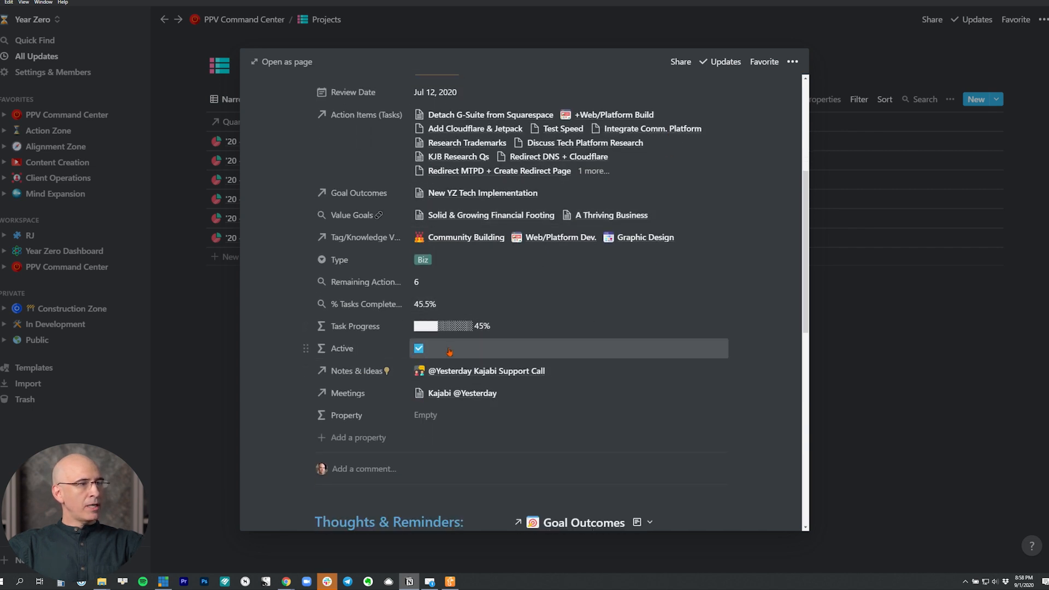
{"action": "scroll", "scroll_direction": "up", "scroll_amount": 3}
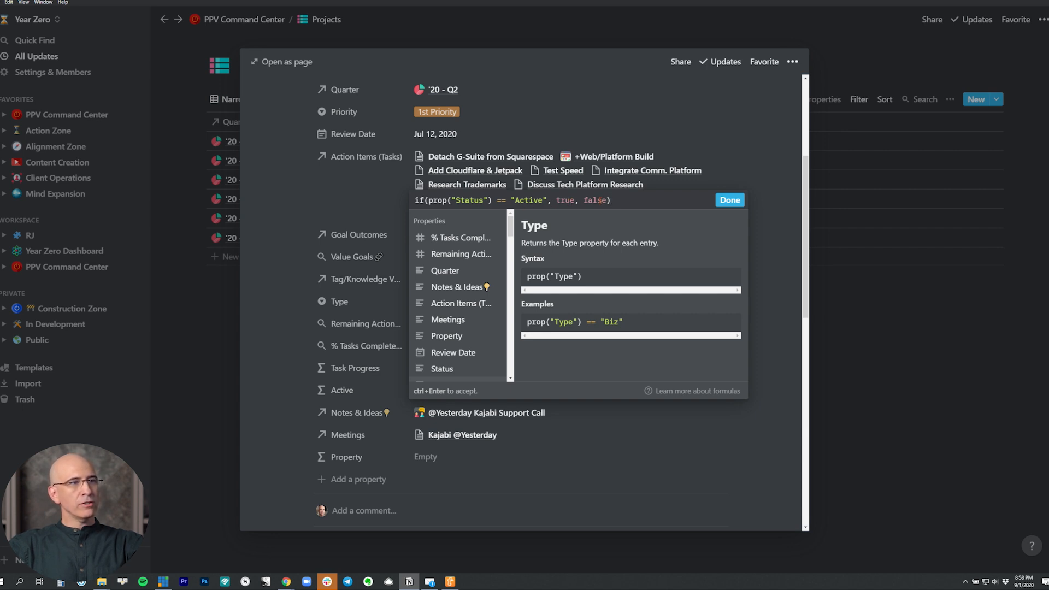
{"action": "left_click", "coordinate": [728, 200]}
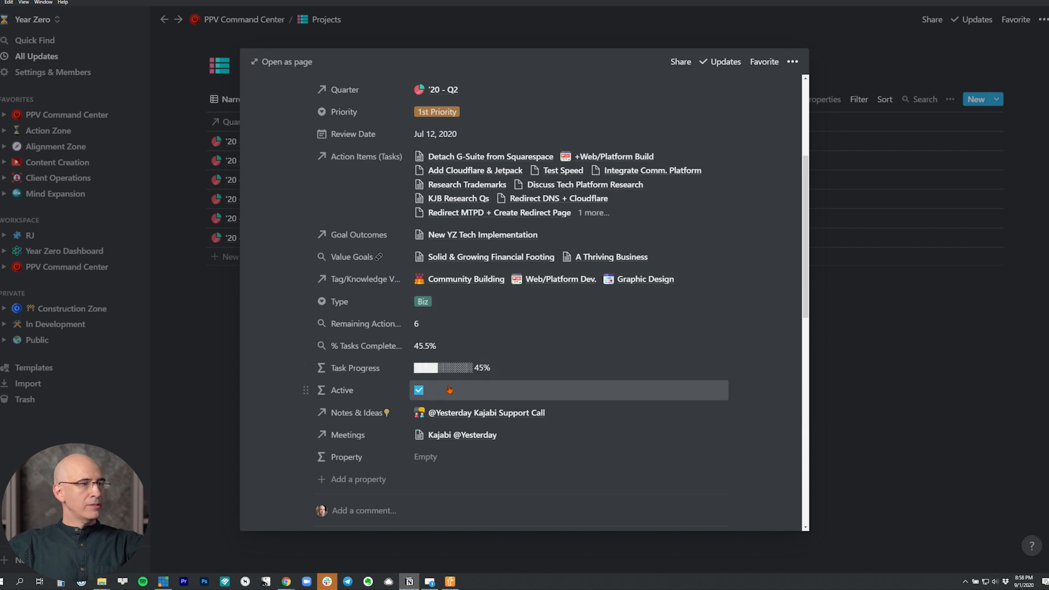
{"action": "left_click", "coordinate": [341, 193]}
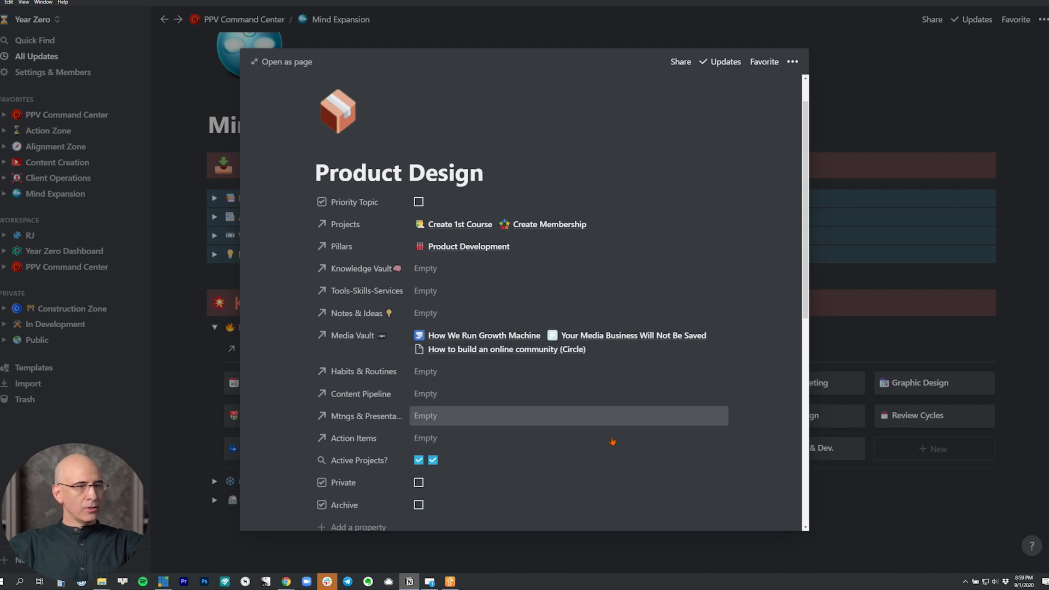
{"action": "mouse_move", "coordinate": [450, 462]}
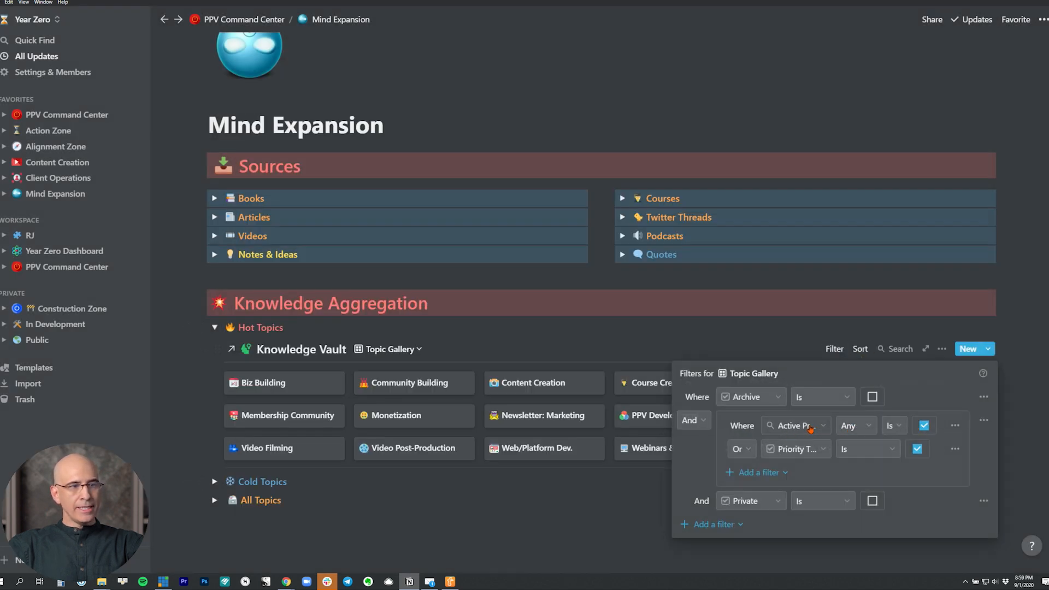
{"action": "left_click", "coordinate": [924, 426]}
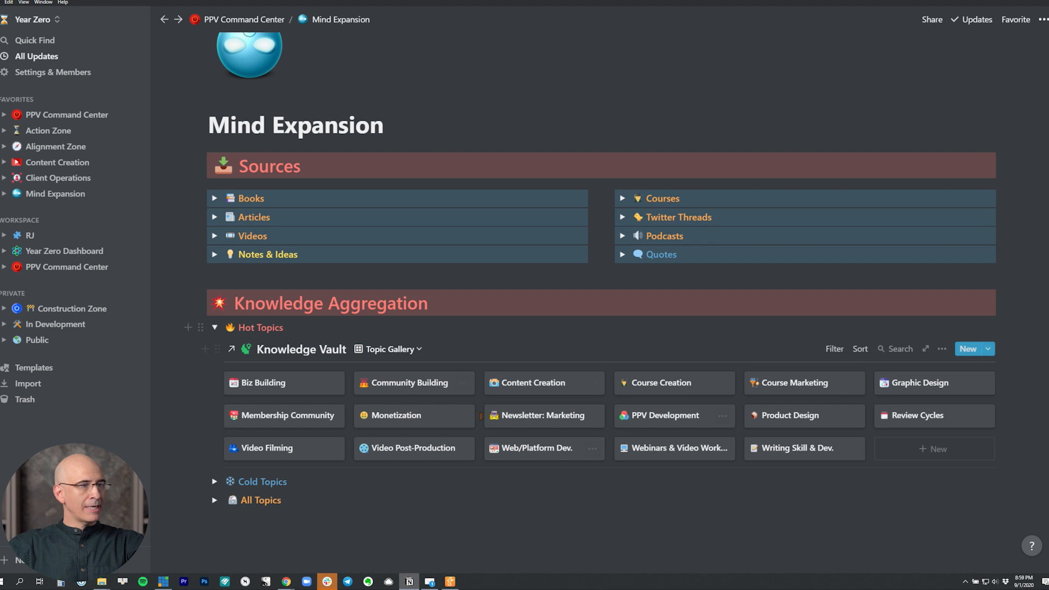
{"action": "mouse_move", "coordinate": [554, 415]}
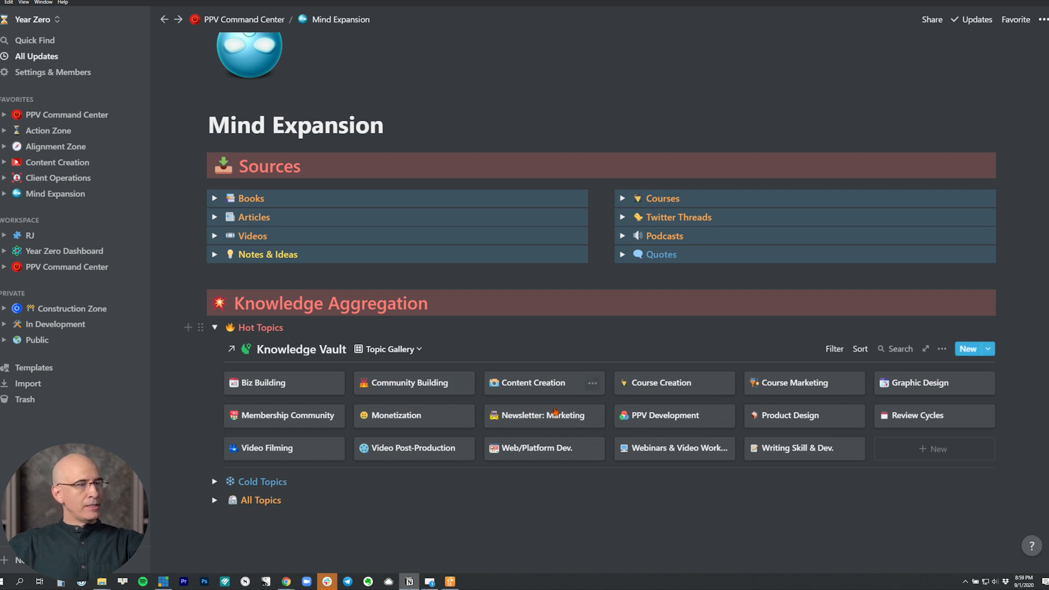
{"action": "mouse_move", "coordinate": [542, 415]}
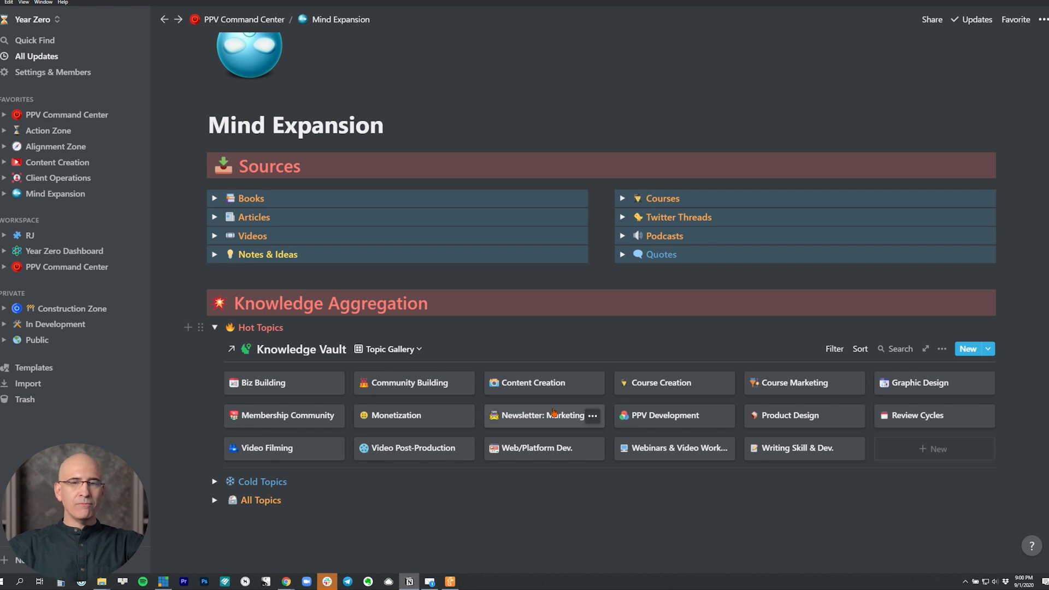
{"action": "mouse_move", "coordinate": [301, 383]}
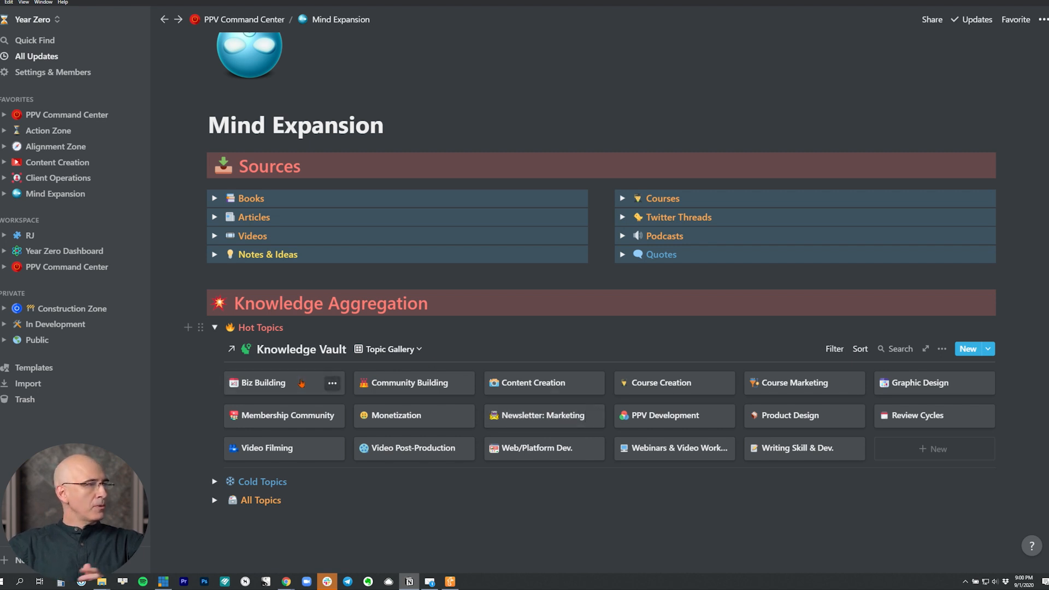
{"action": "left_click", "coordinate": [262, 382]}
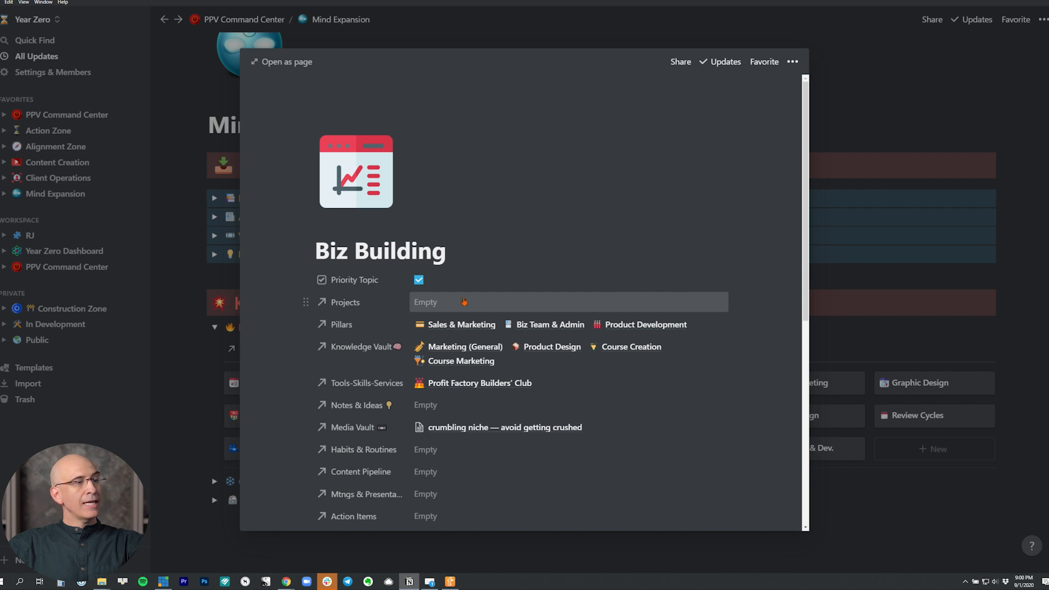
{"action": "scroll", "scroll_direction": "down", "scroll_amount": 3}
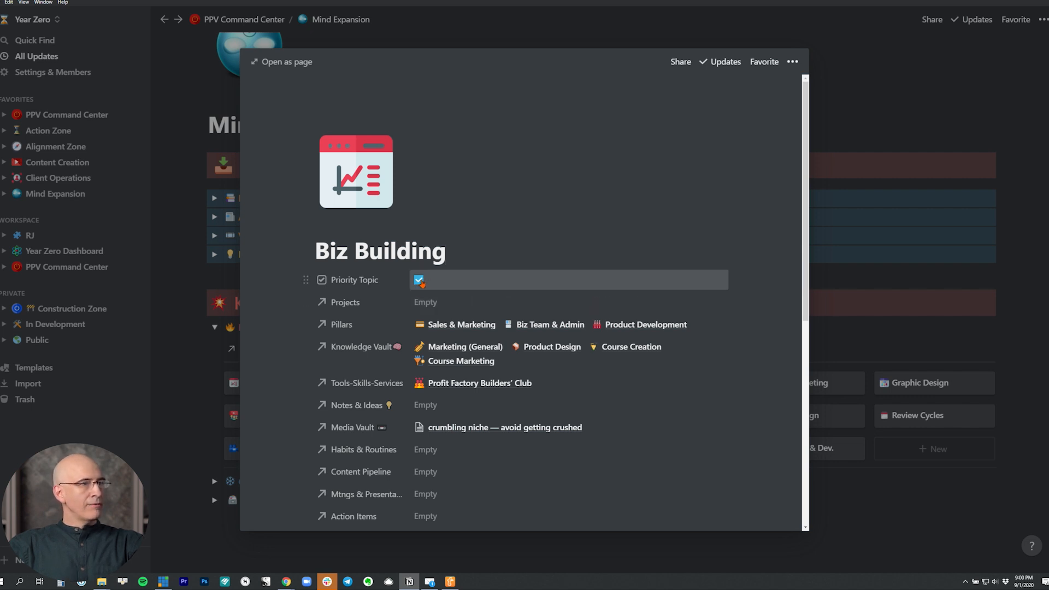
{"action": "left_click", "coordinate": [419, 279]}
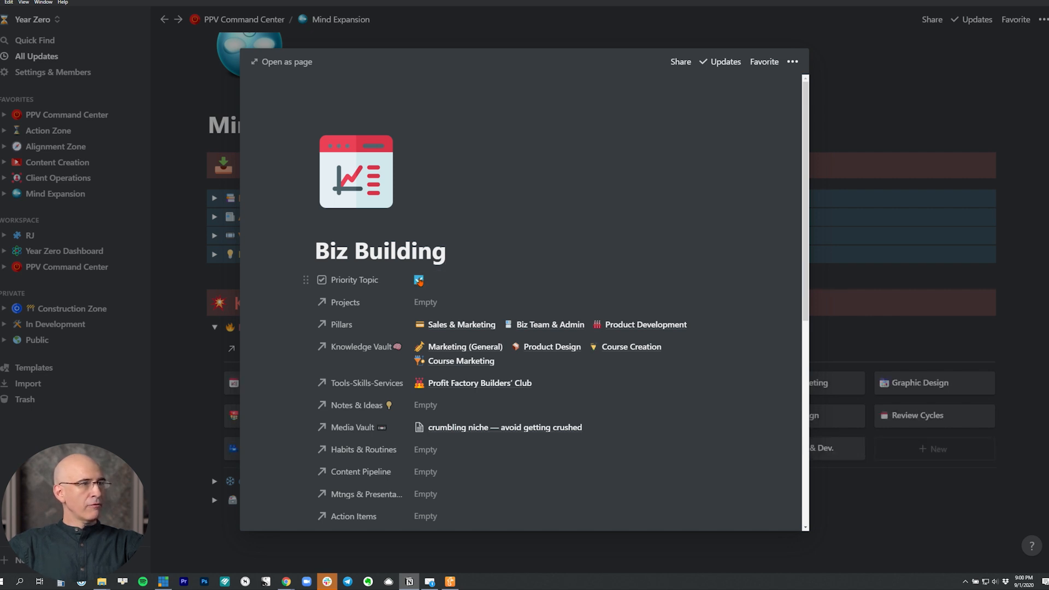
{"action": "left_click", "coordinate": [419, 279]}
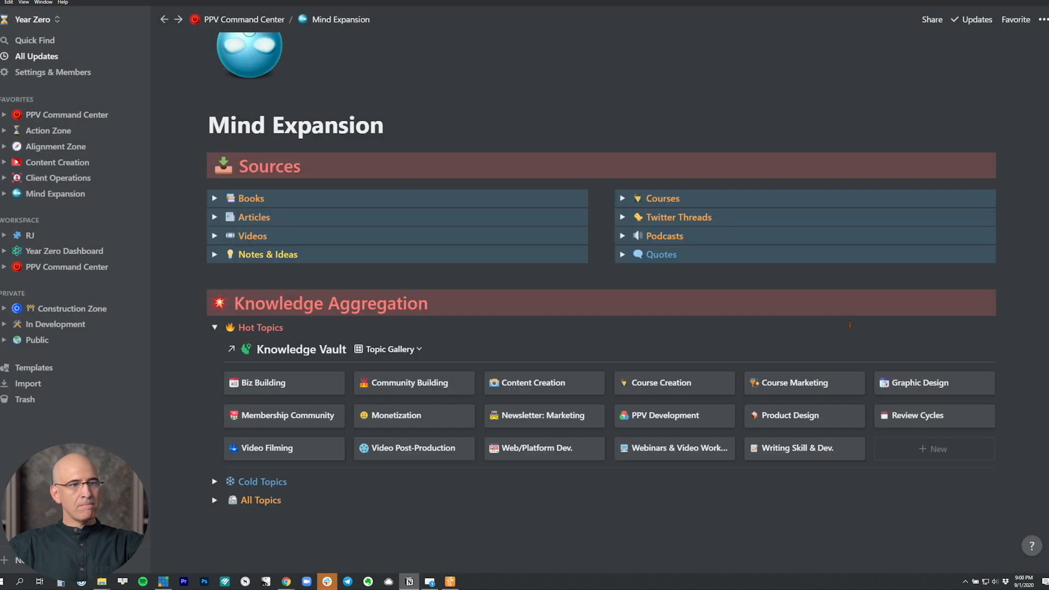
{"action": "left_click", "coordinate": [834, 349]}
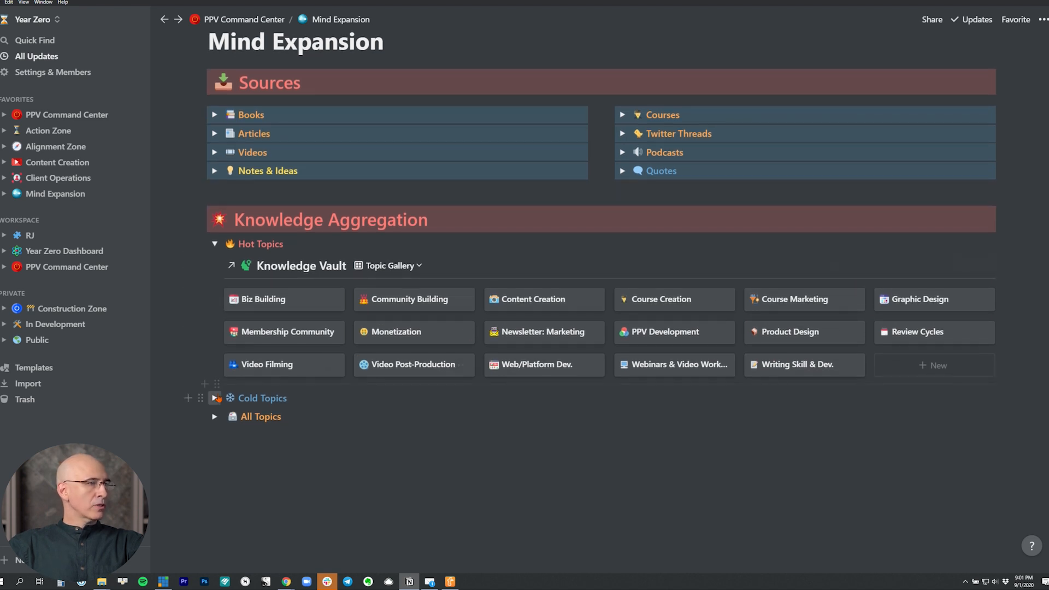
Review the Cold Topics gallery's filter conditions, then collapse and re-expand Cold Topics
{"action": "left_click", "coordinate": [215, 398]}
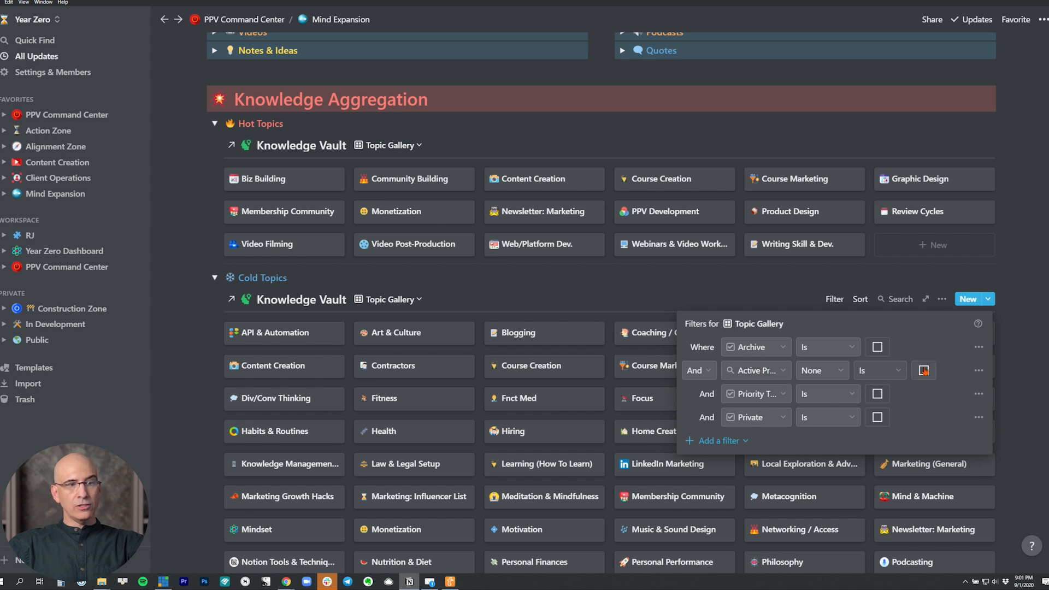
{"action": "left_click", "coordinate": [923, 369]}
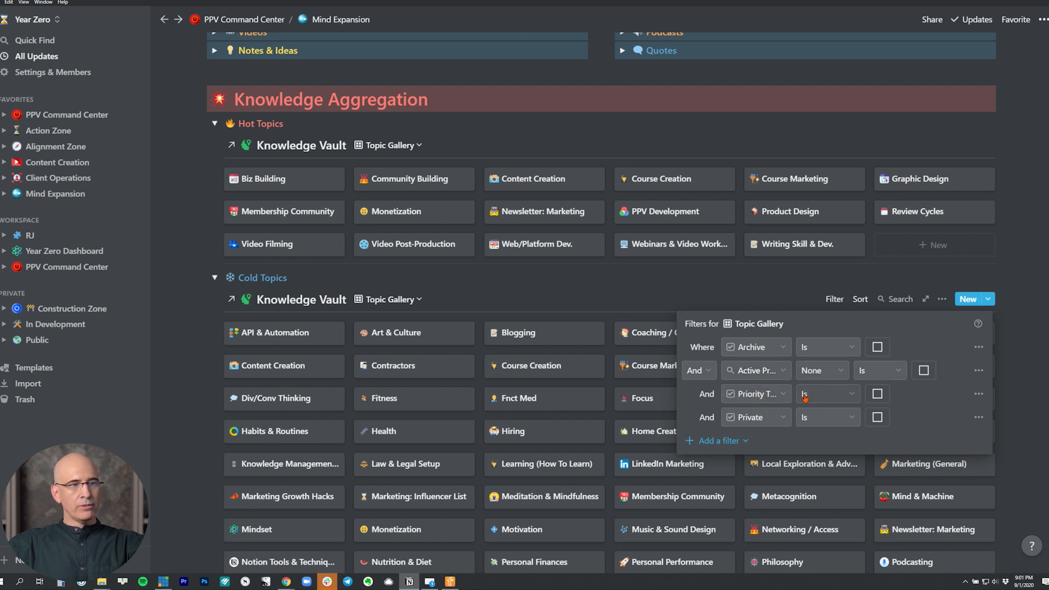
{"action": "left_click", "coordinate": [600, 384]}
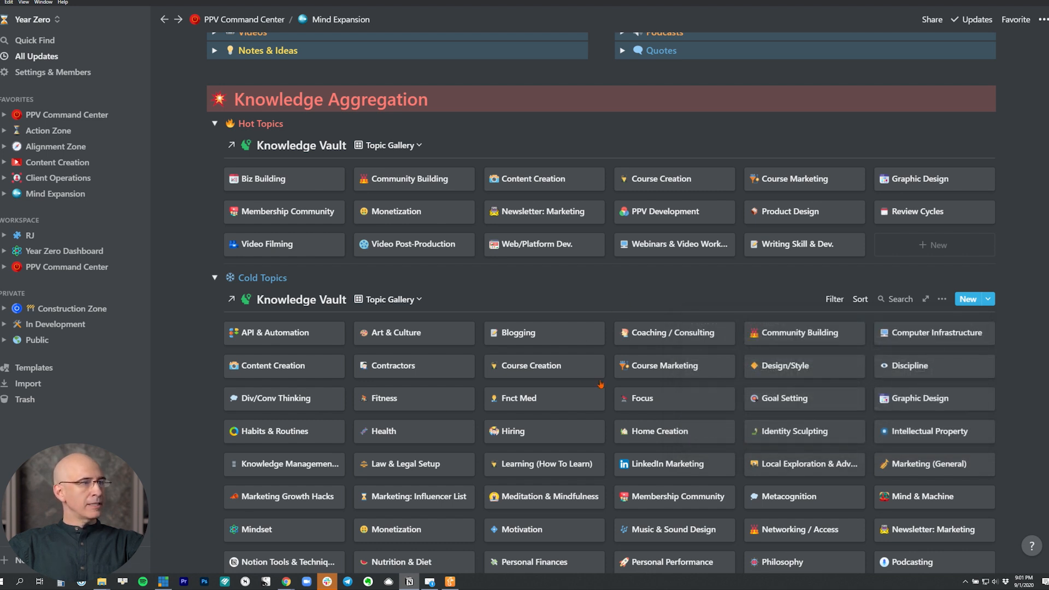
{"action": "scroll", "scroll_direction": "up", "scroll_amount": 3}
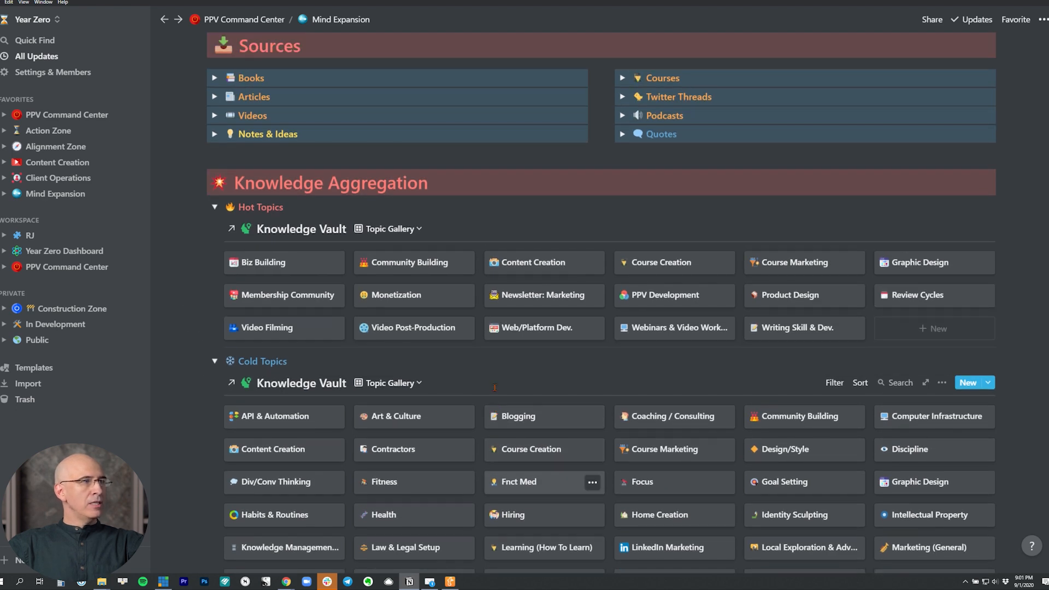
{"action": "mouse_move", "coordinate": [242, 361]}
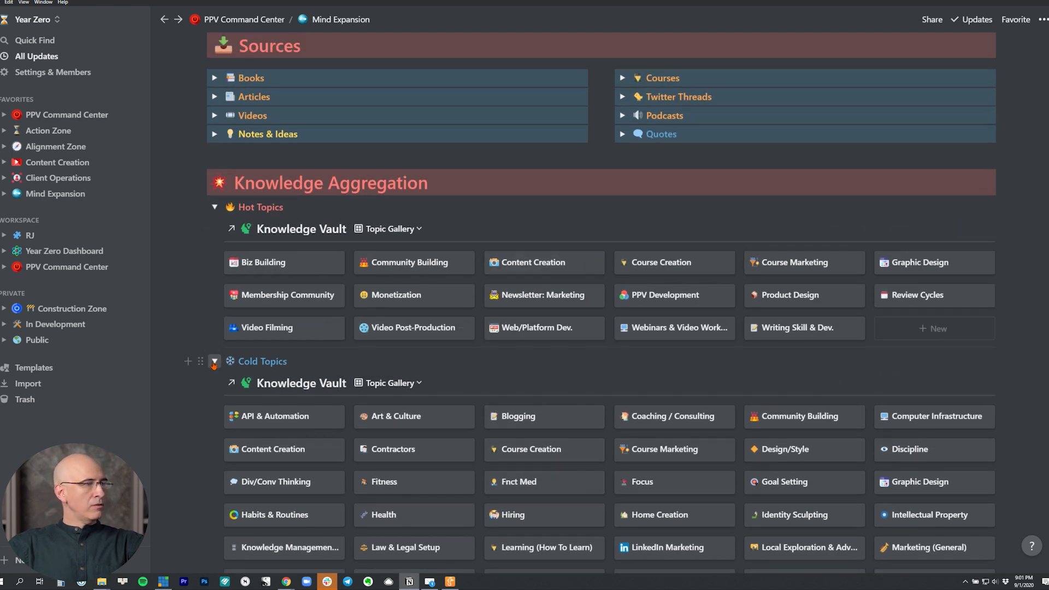
{"action": "left_click", "coordinate": [214, 361]}
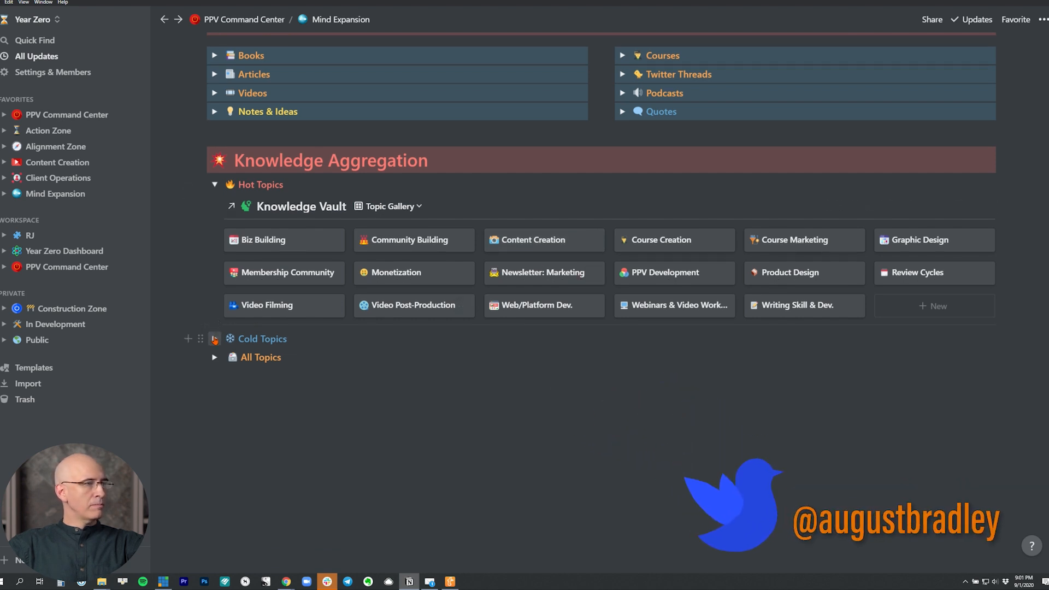
{"action": "left_click", "coordinate": [214, 338]}
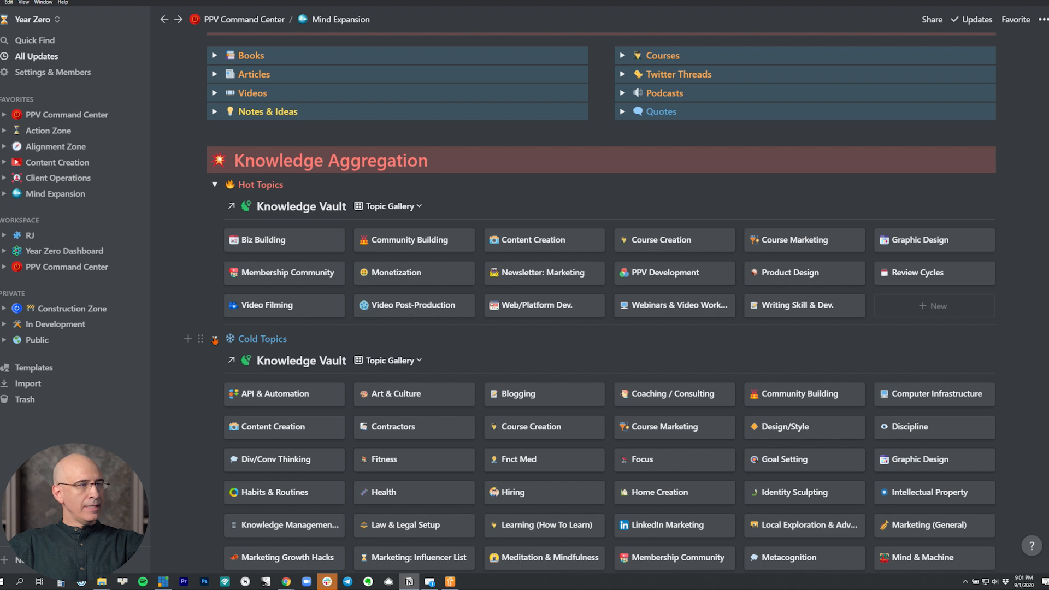
{"action": "scroll", "scroll_direction": "down", "scroll_amount": 3}
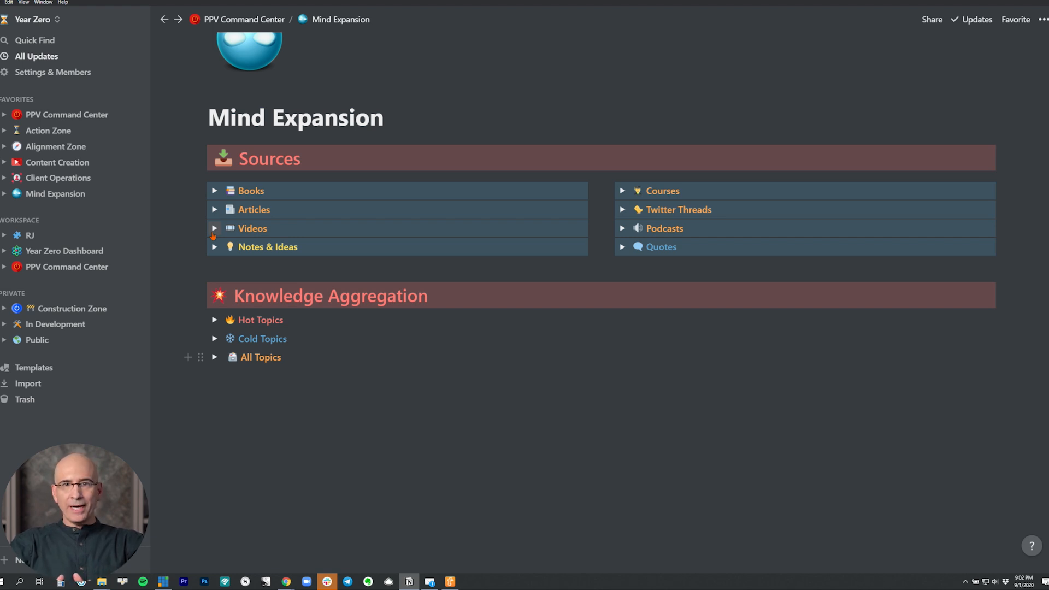
{"action": "mouse_move", "coordinate": [269, 158]}
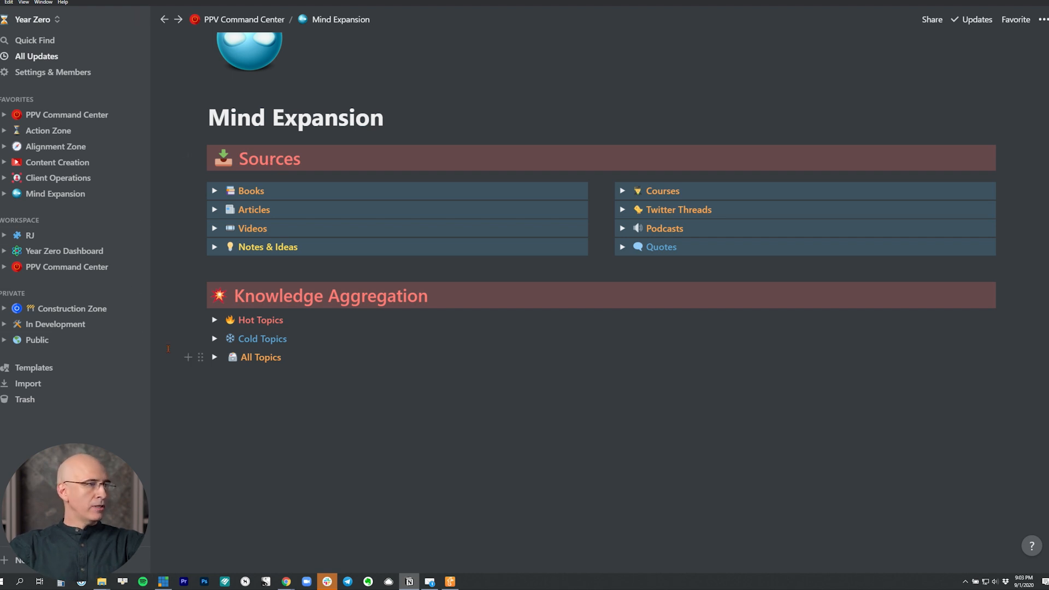
{"action": "left_click", "coordinate": [214, 357]}
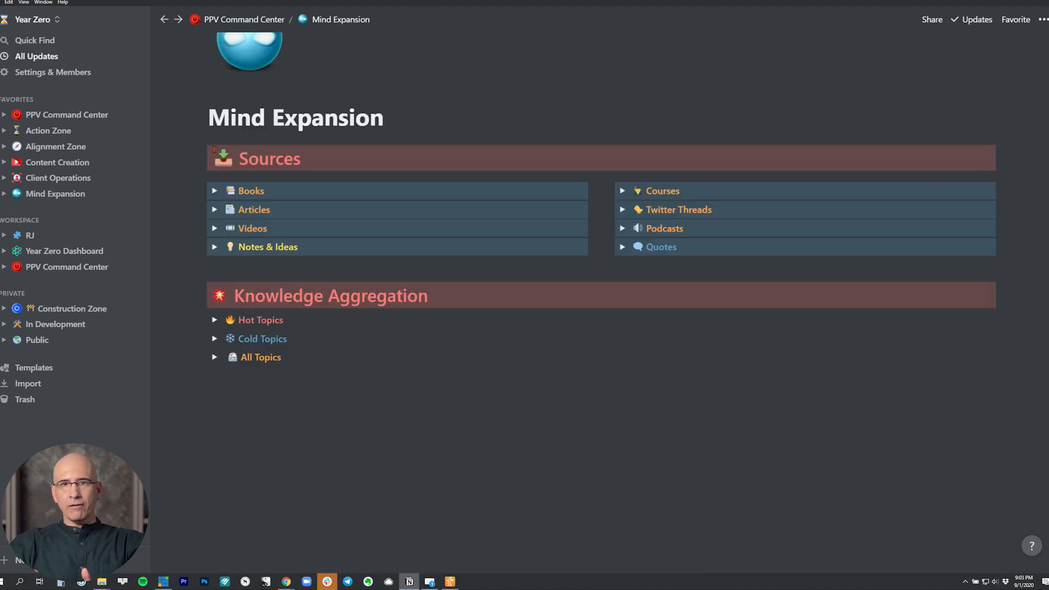
{"action": "mouse_move", "coordinate": [260, 319]}
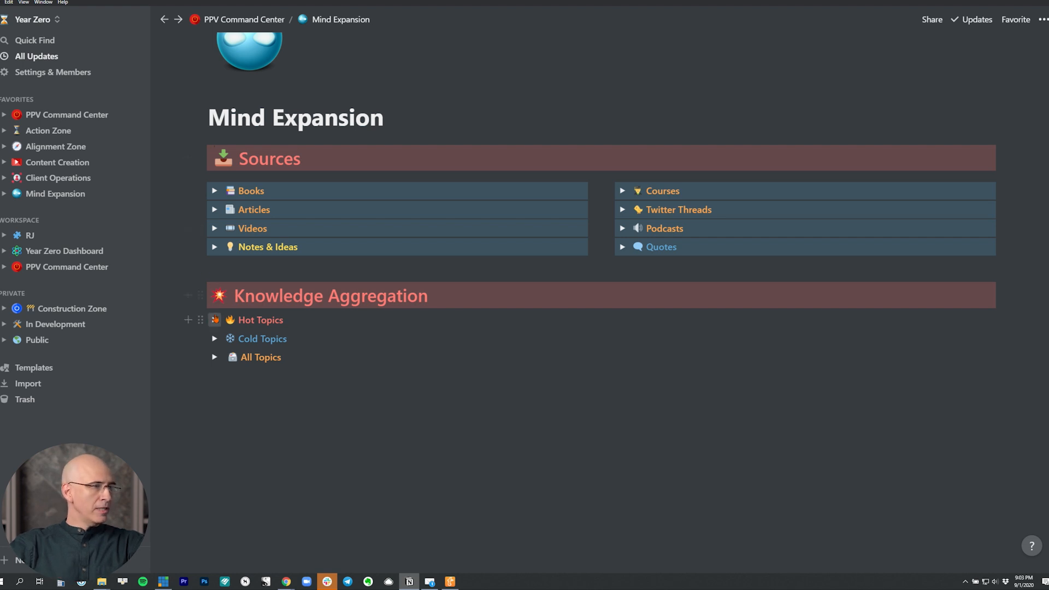
Open and close the Hot Topics toggle, then scroll down to All Topics
{"action": "left_click", "coordinate": [214, 319]}
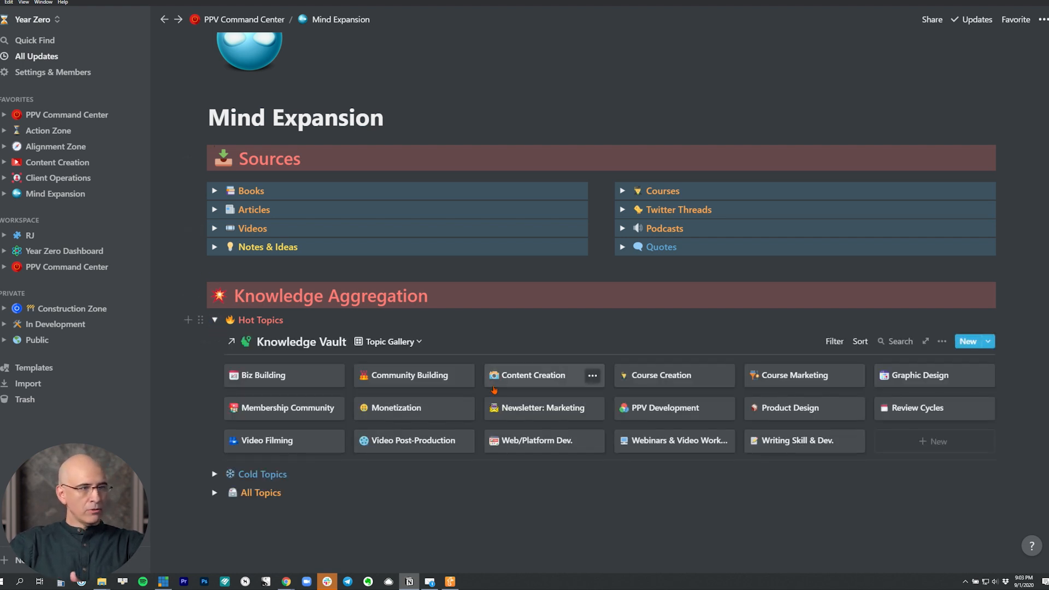
{"action": "mouse_move", "coordinate": [542, 408]}
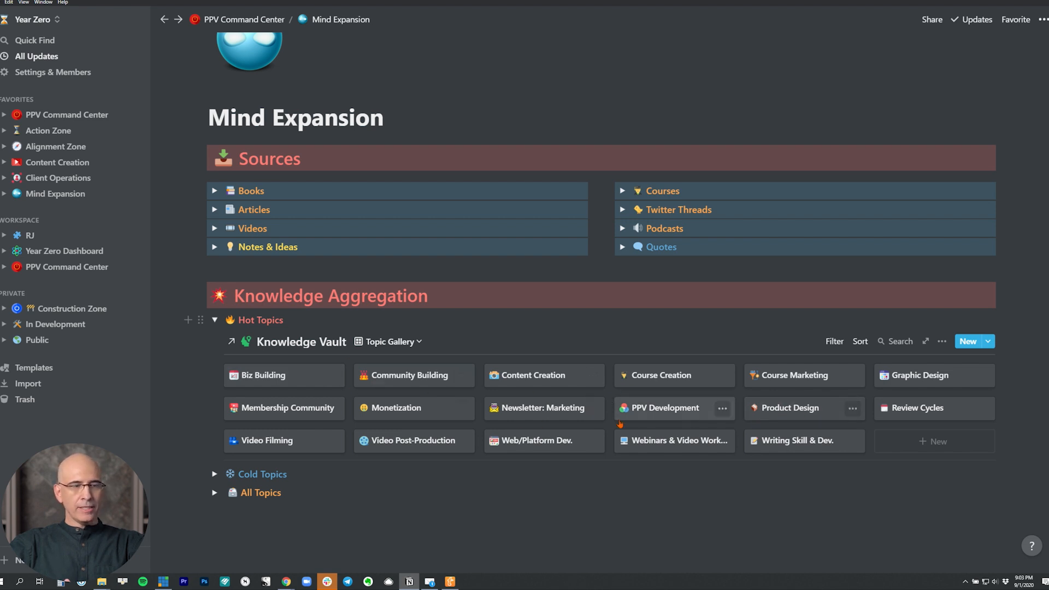
{"action": "mouse_move", "coordinate": [458, 412]}
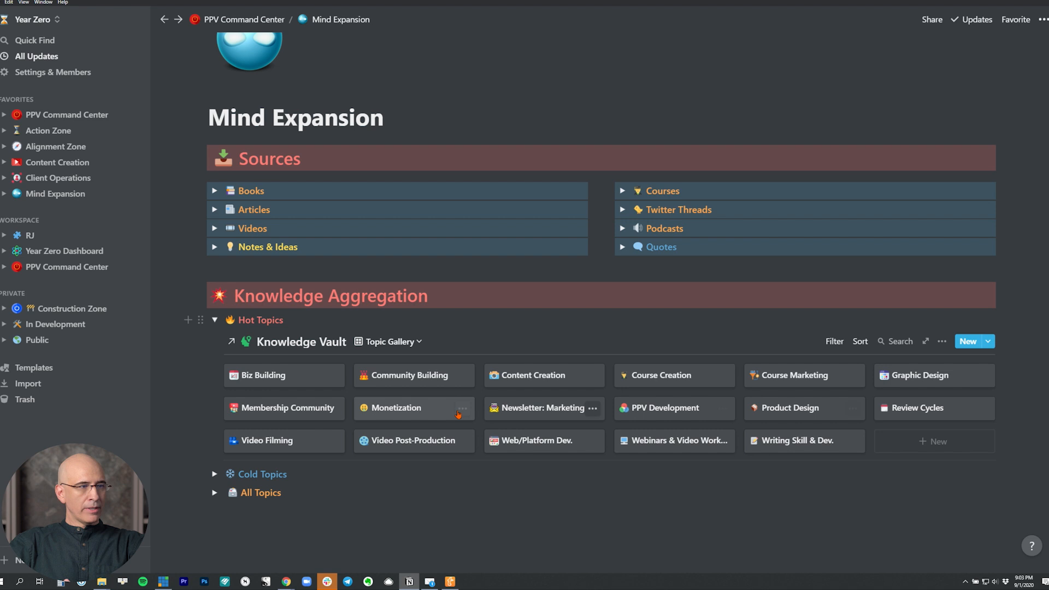
{"action": "mouse_move", "coordinate": [543, 408]}
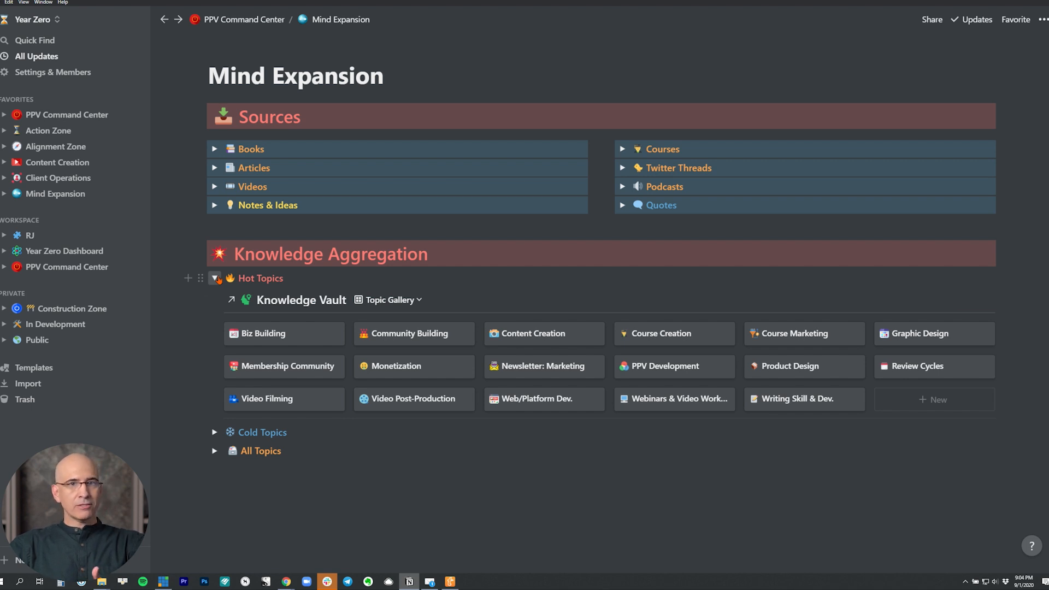
{"action": "left_click", "coordinate": [215, 277]}
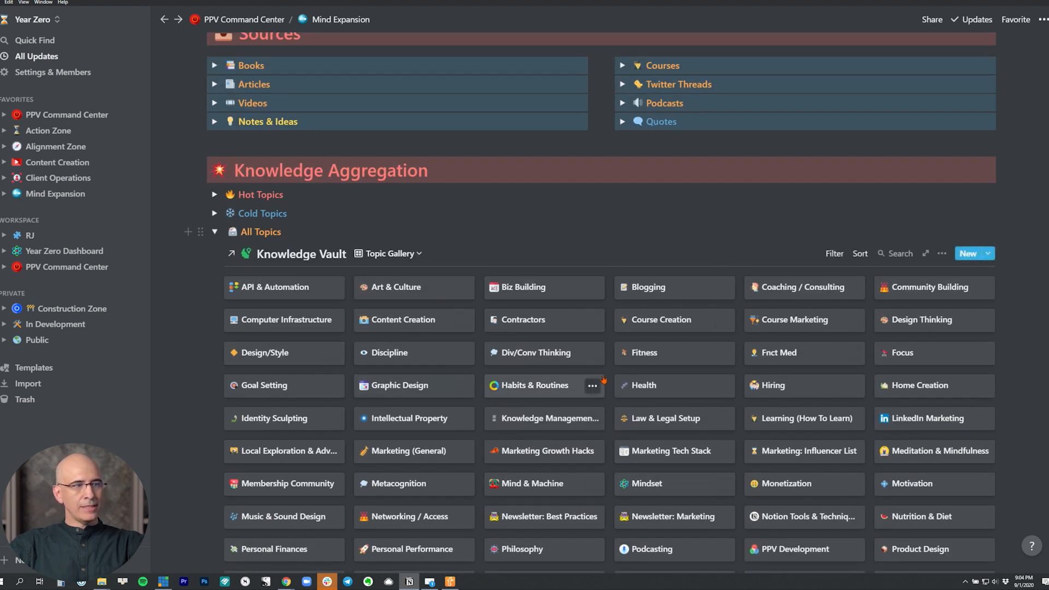
{"action": "scroll", "scroll_direction": "down", "scroll_amount": 3}
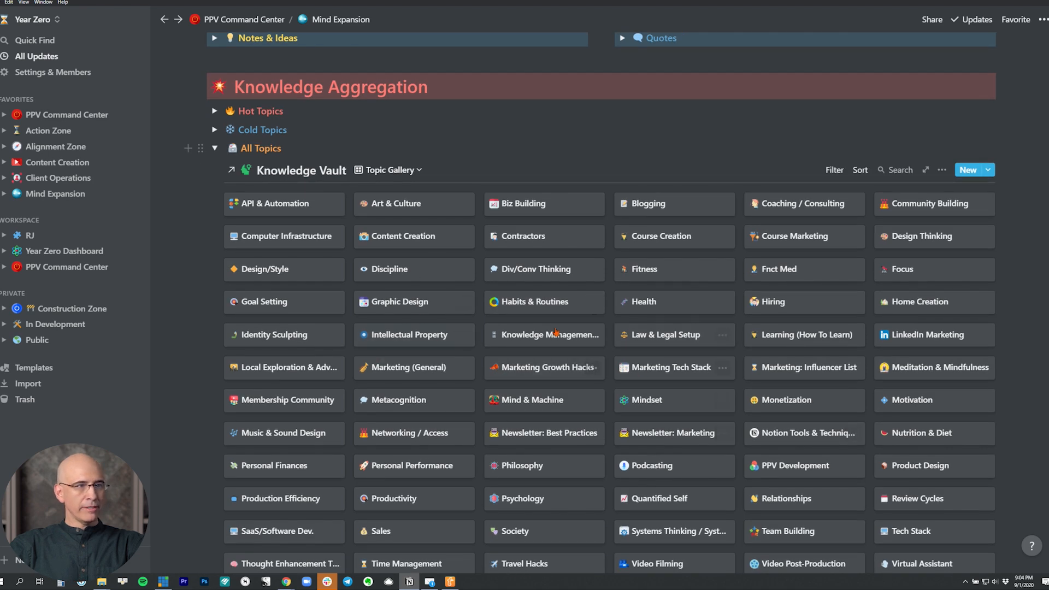